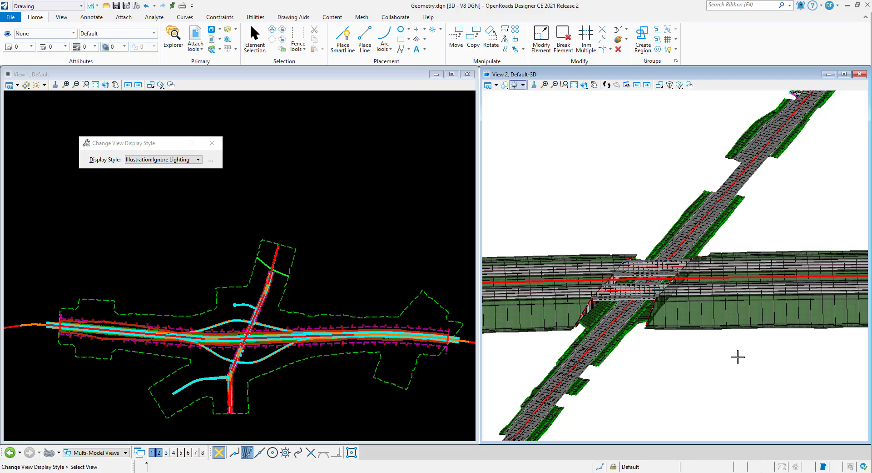
pyautogui.moveTo(688, 320)
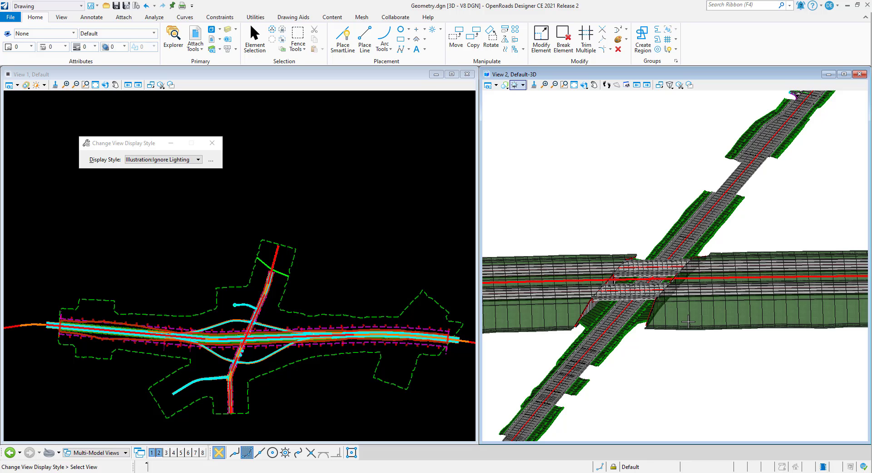
pyautogui.moveTo(600, 184)
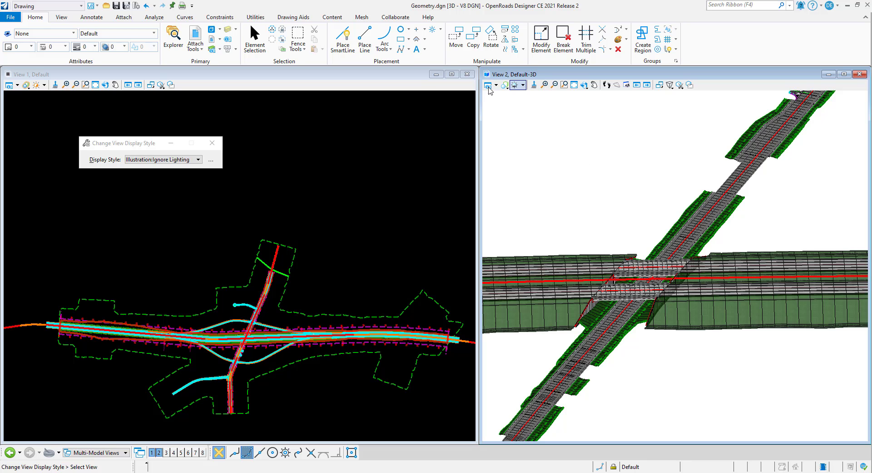
# Bring up the View Attributes dialog for View 2, the 3D corridor view.
pyautogui.click(488, 84)
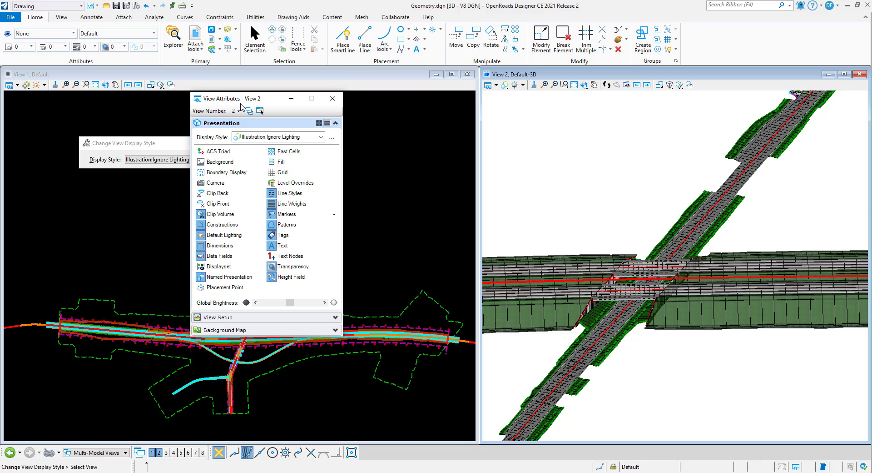
pyautogui.moveTo(239, 98); pyautogui.dragTo(350, 110)
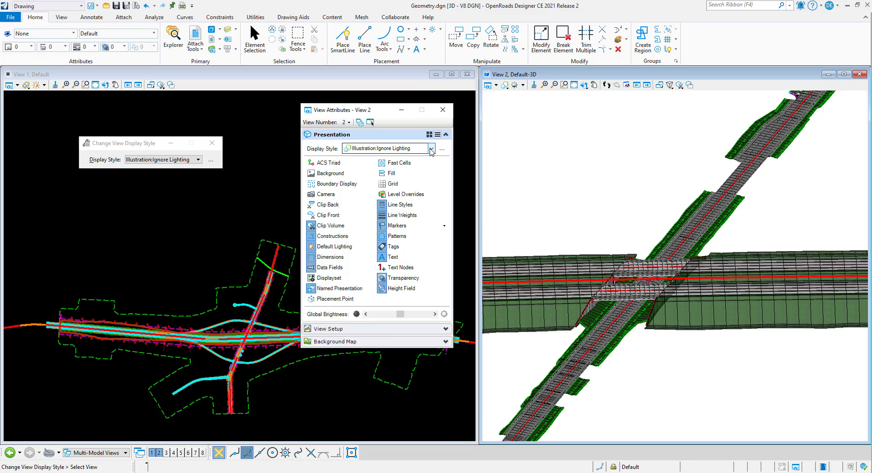
pyautogui.click(430, 148)
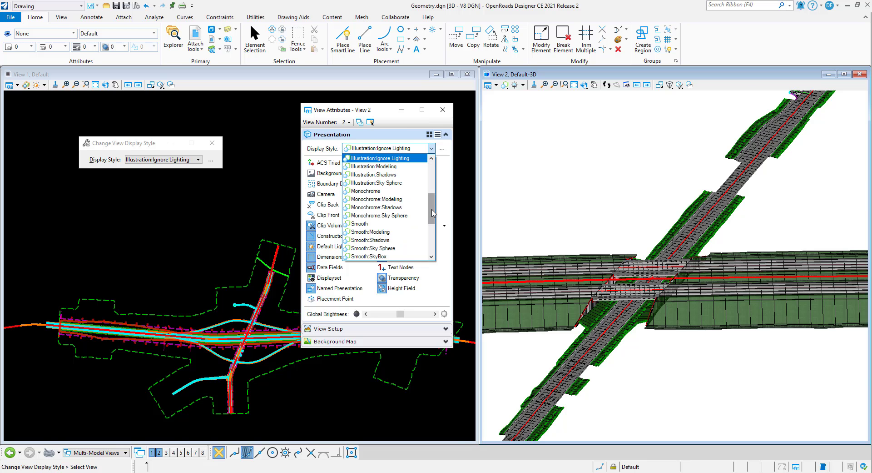
pyautogui.scroll(-3)
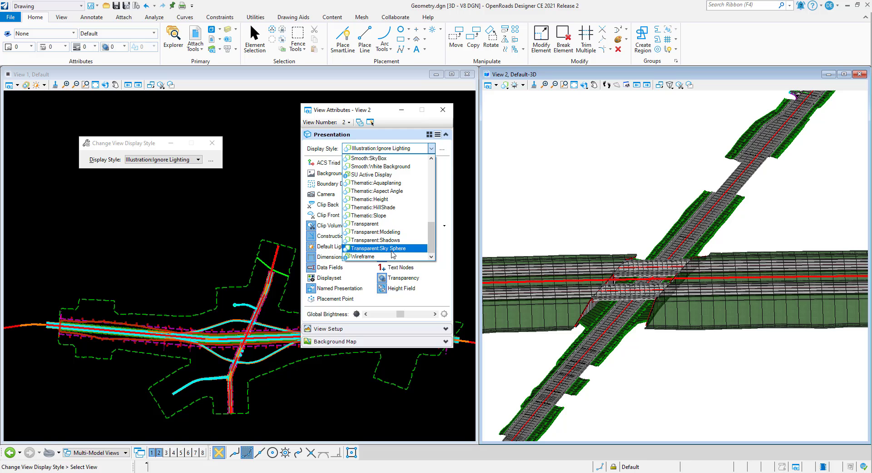
pyautogui.click(363, 257)
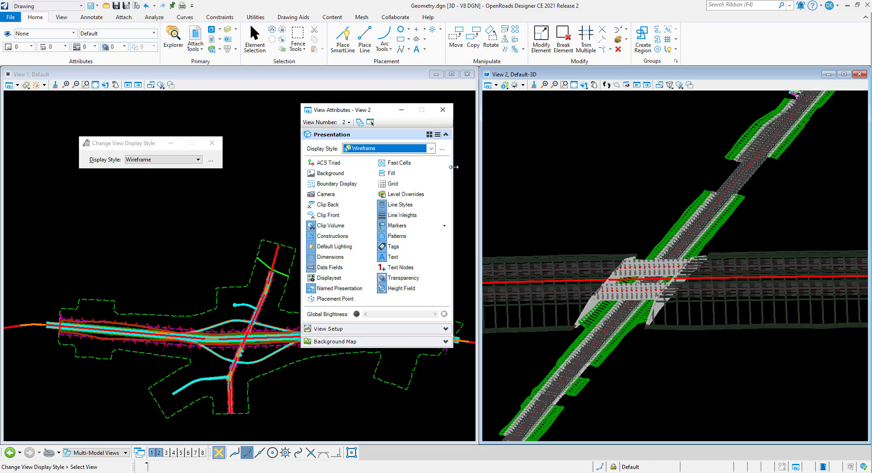
pyautogui.click(433, 148)
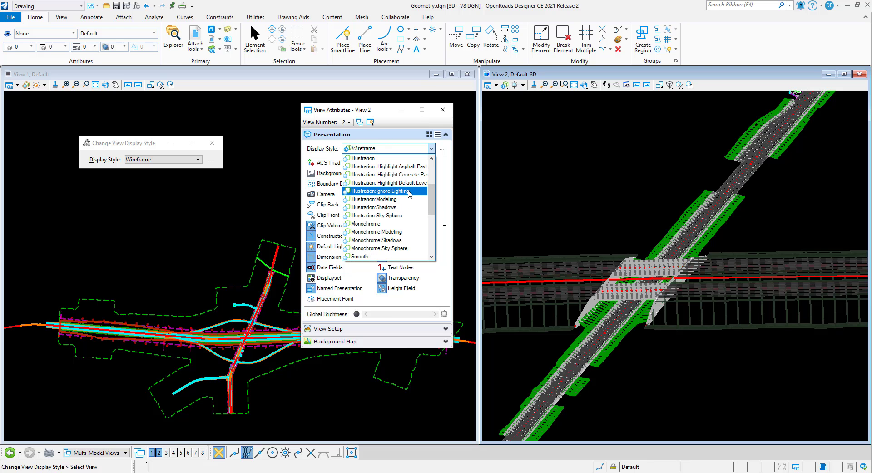
pyautogui.click(381, 190)
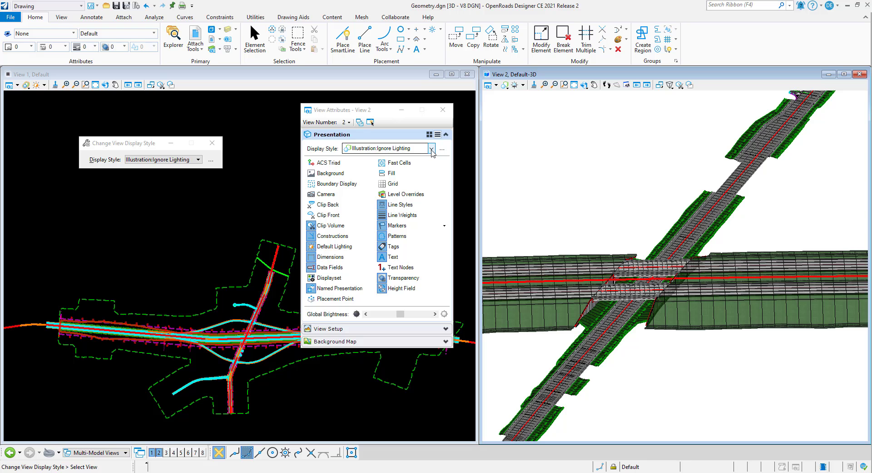
# Set View 2's display style to Illustration: Highlight Asphalt Pavement.
pyautogui.click(432, 148)
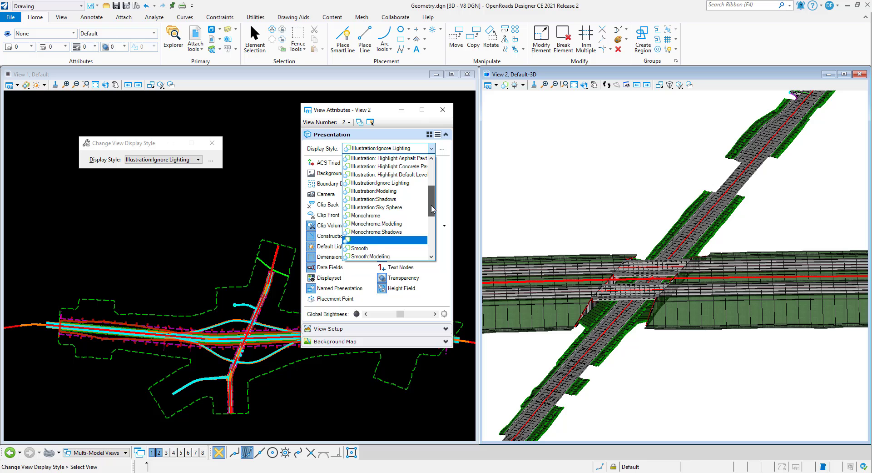
pyautogui.scroll(3)
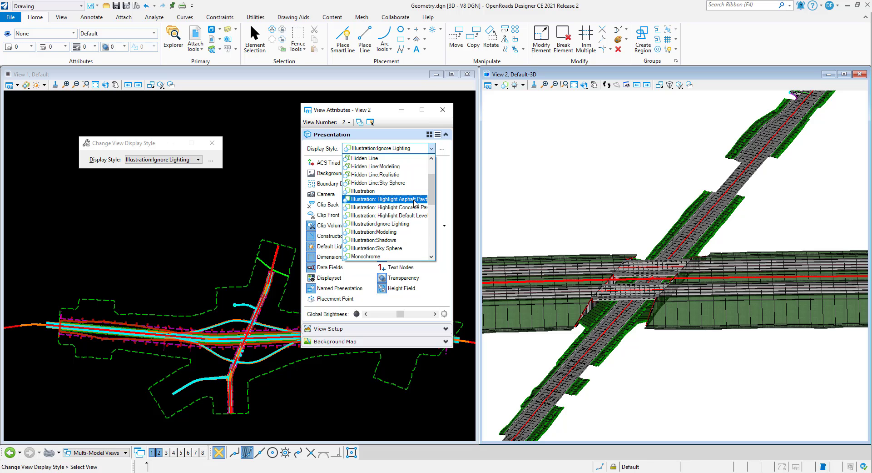
pyautogui.click(388, 199)
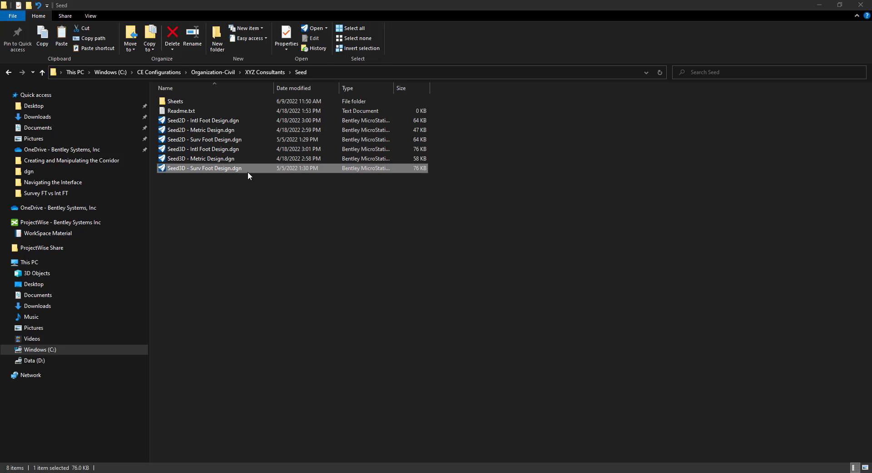
# Copy Seed3D - Surv Foot Design.dgn into the XYZ Consultants\Dgnlib\Display Styles folder.
pyautogui.rightClick(204, 167)
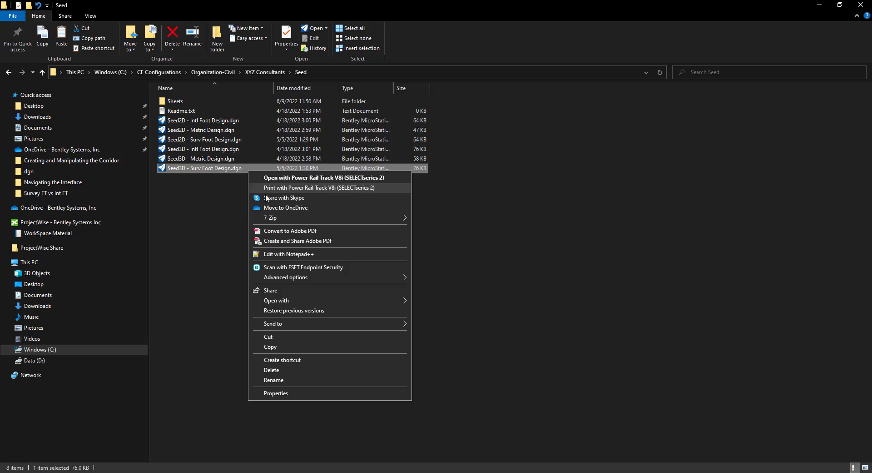
pyautogui.click(292, 345)
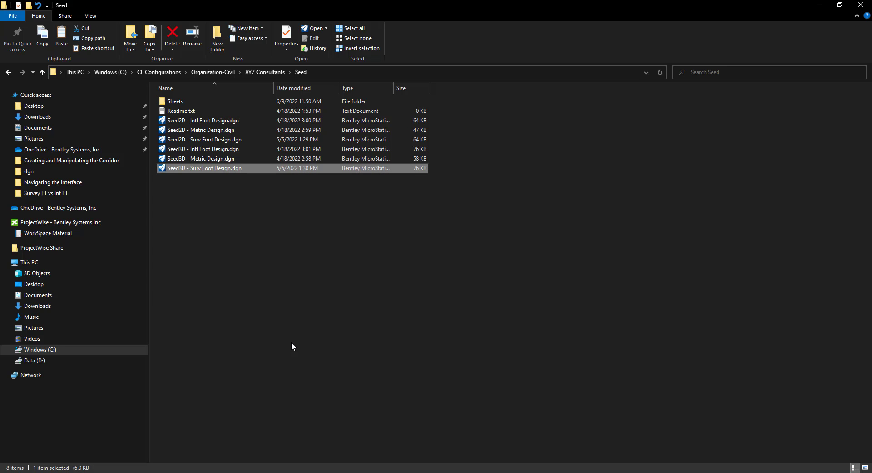
pyautogui.moveTo(264, 72)
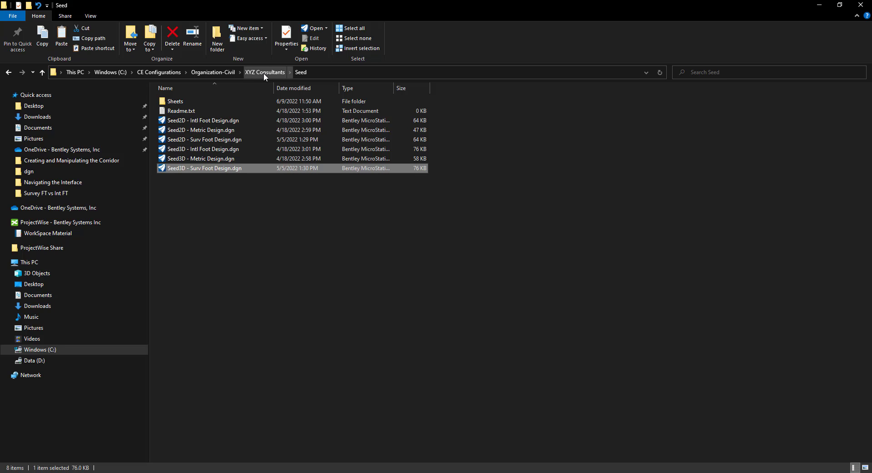
pyautogui.click(264, 71)
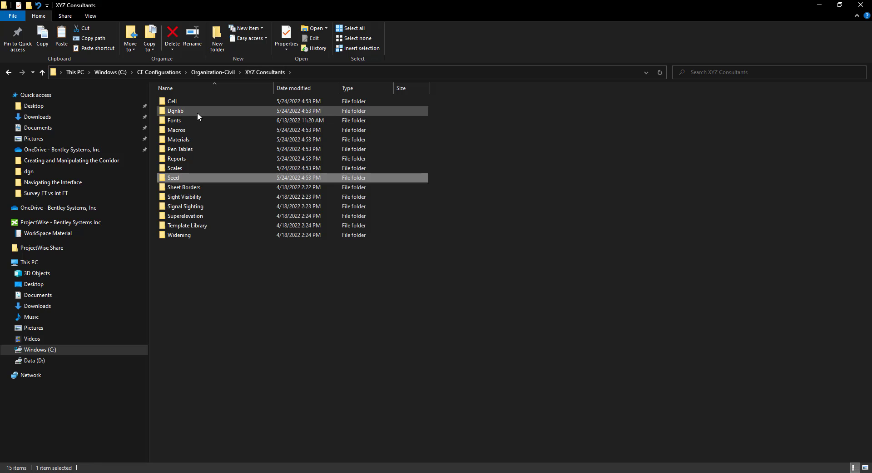
pyautogui.doubleClick(175, 110)
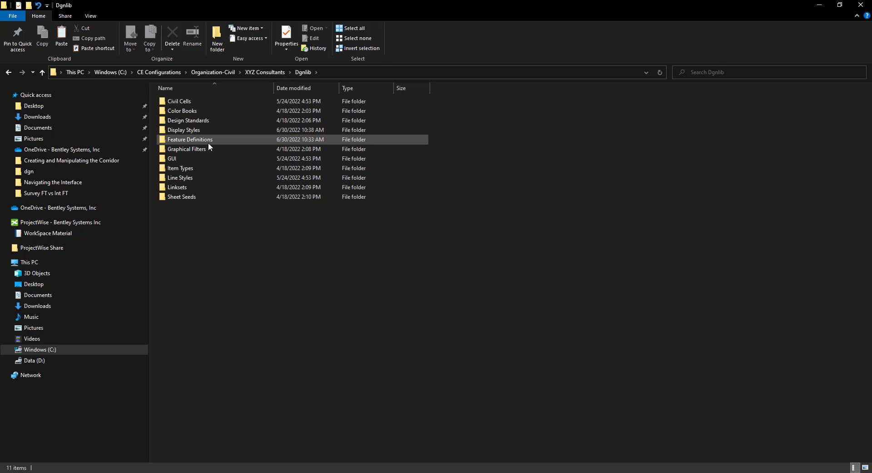
pyautogui.doubleClick(183, 130)
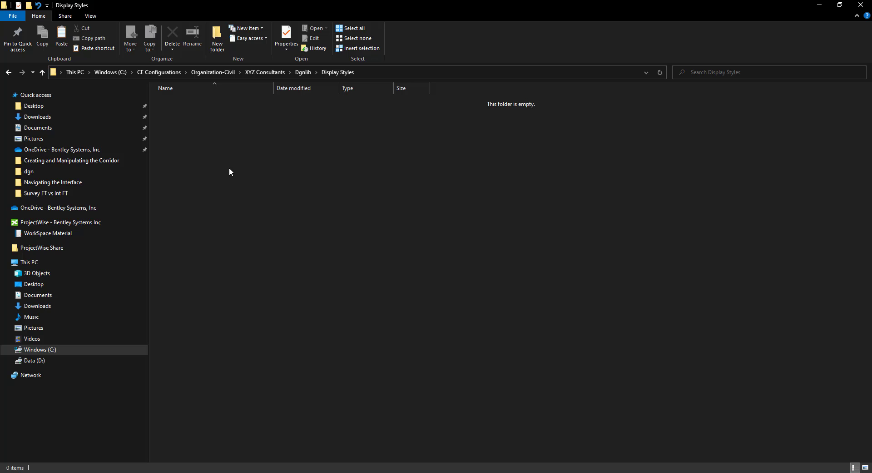
pyautogui.rightClick(230, 171)
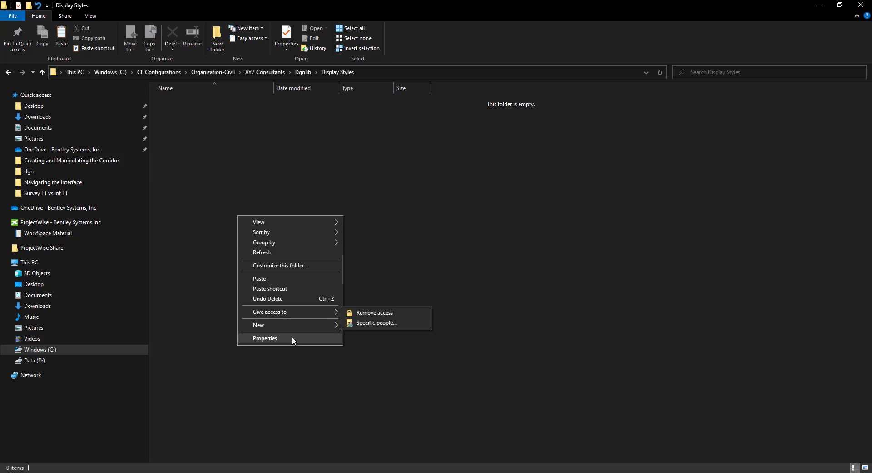
pyautogui.click(259, 278)
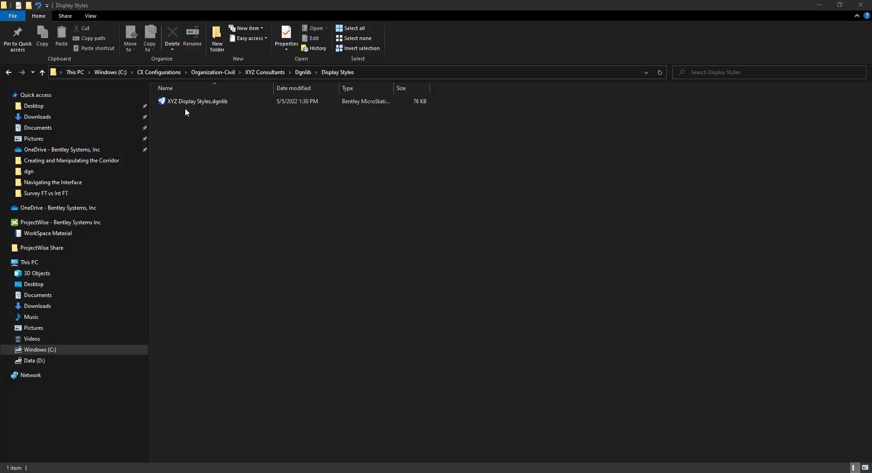
pyautogui.moveTo(220, 116)
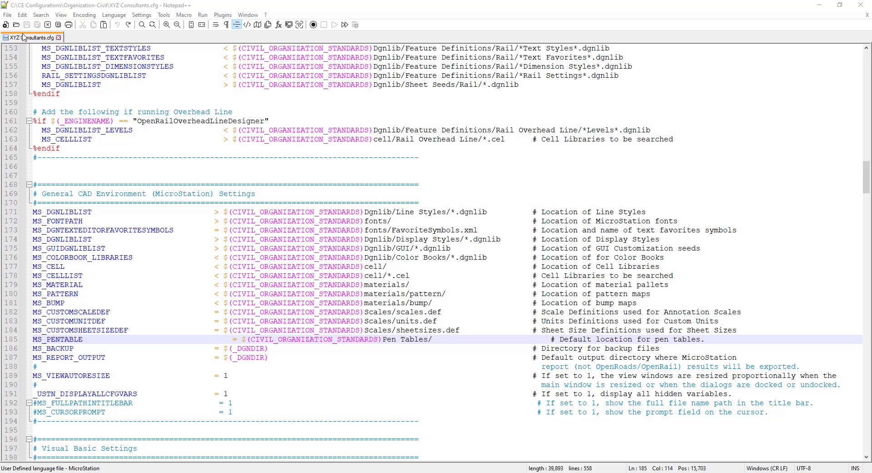
pyautogui.moveTo(34, 37)
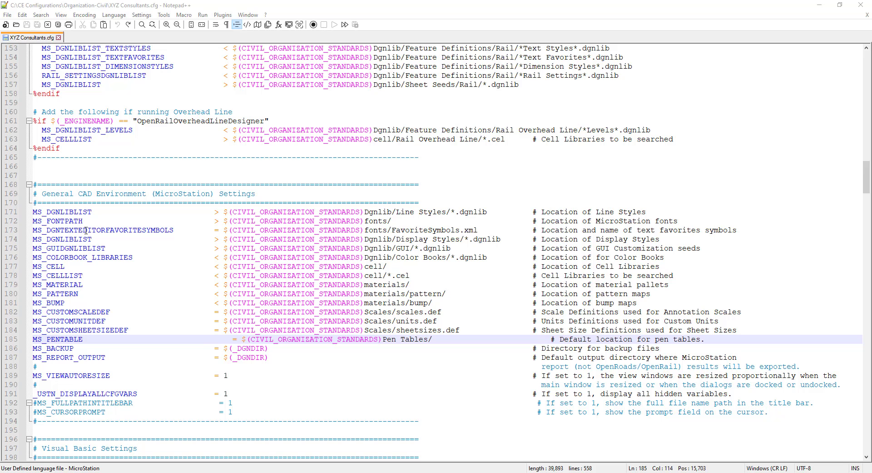
# Point MS_DGNLIBLIST on line 174 to Dgnlib/Display Styles/XYZ Display Styles.dgnlib.
pyautogui.click(97, 239)
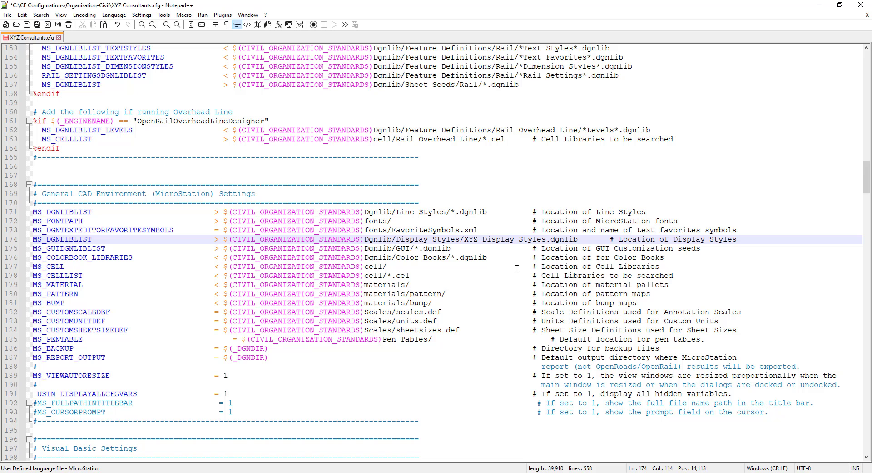
pyautogui.click(583, 239)
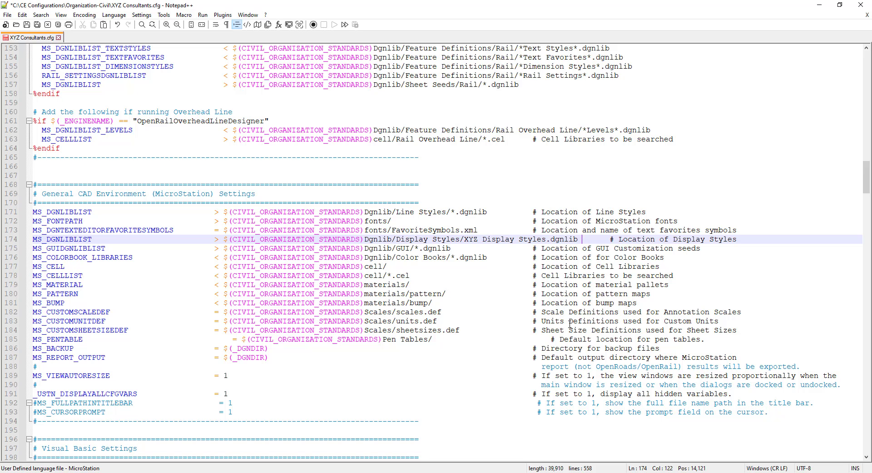
pyautogui.click(738, 239)
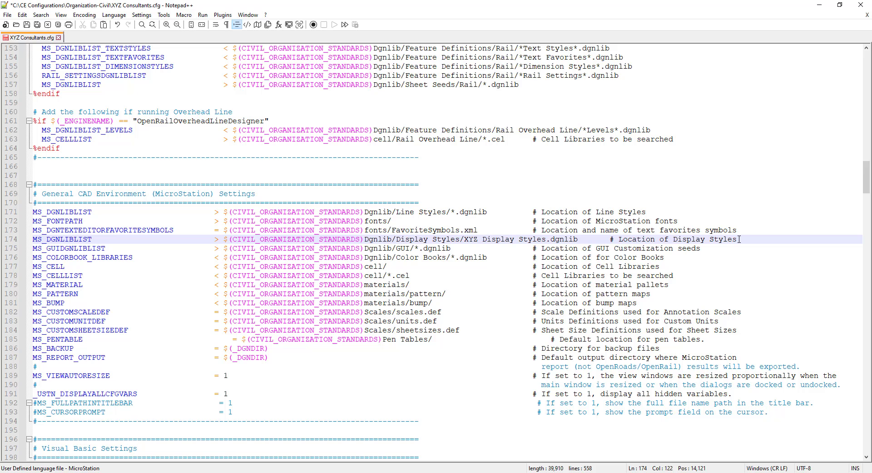
pyautogui.moveTo(737, 219)
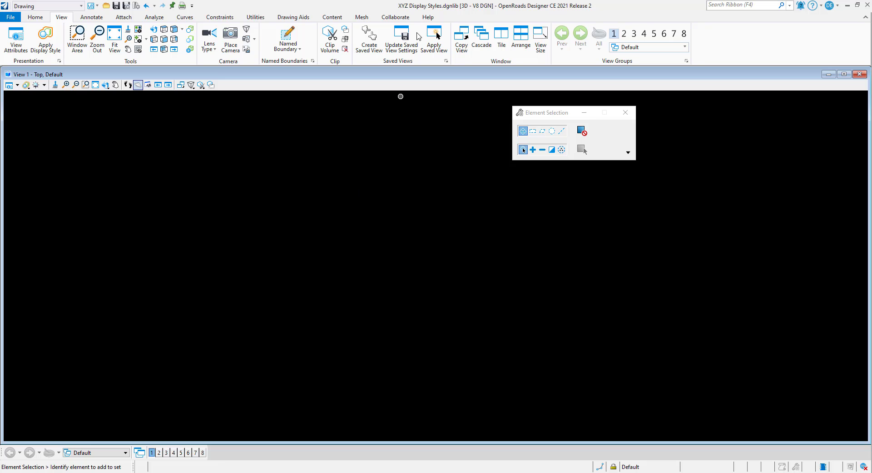
pyautogui.moveTo(451, 11)
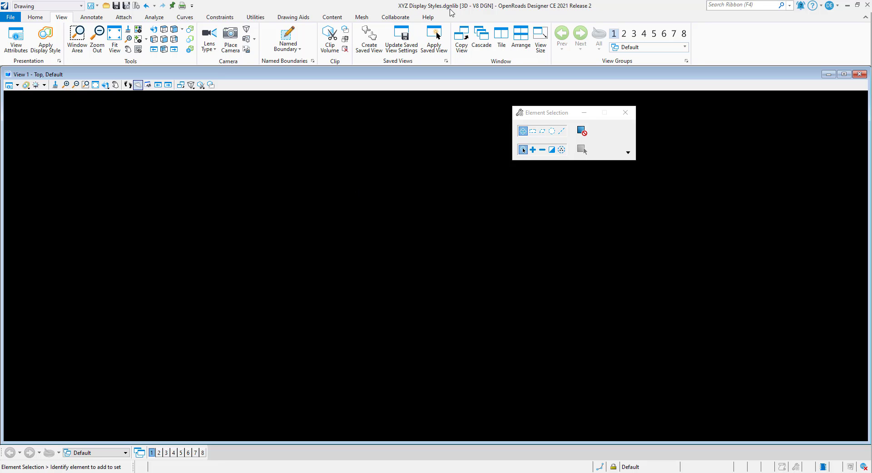
pyautogui.moveTo(457, 12)
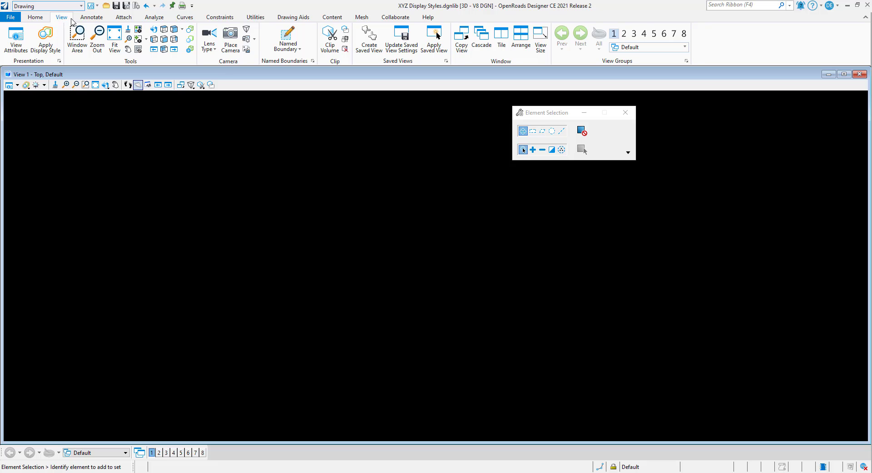
pyautogui.moveTo(60, 61)
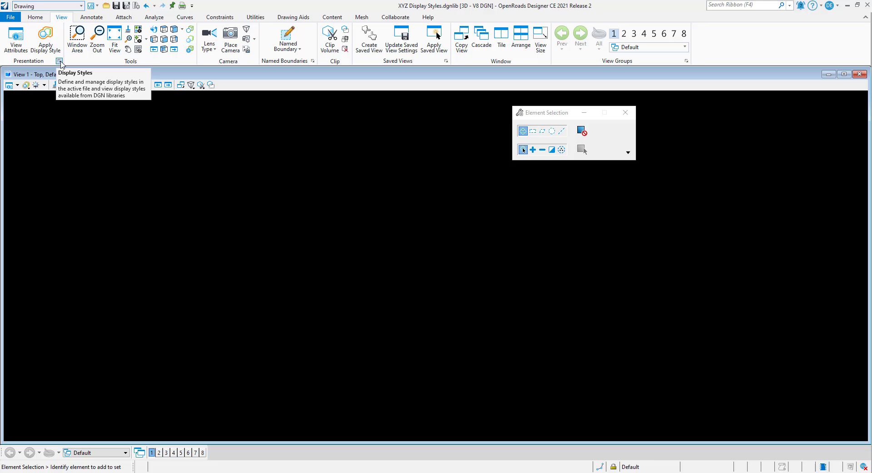
# Create a new display style named Highlight ROW in the Display Styles manager.
pyautogui.click(59, 61)
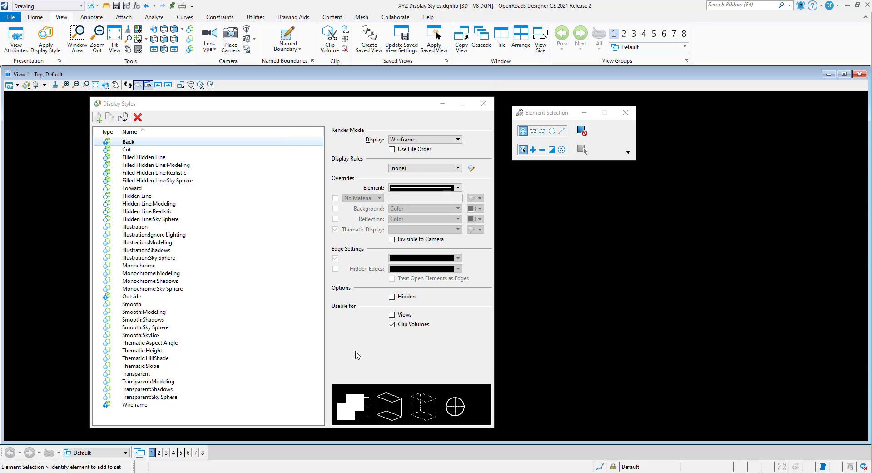
pyautogui.moveTo(101, 128)
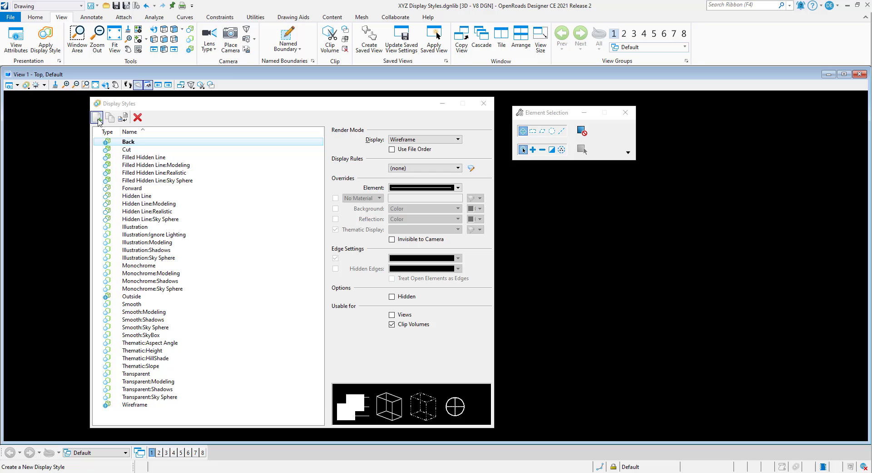
pyautogui.click(97, 117)
pyautogui.write('Highlight ROW')
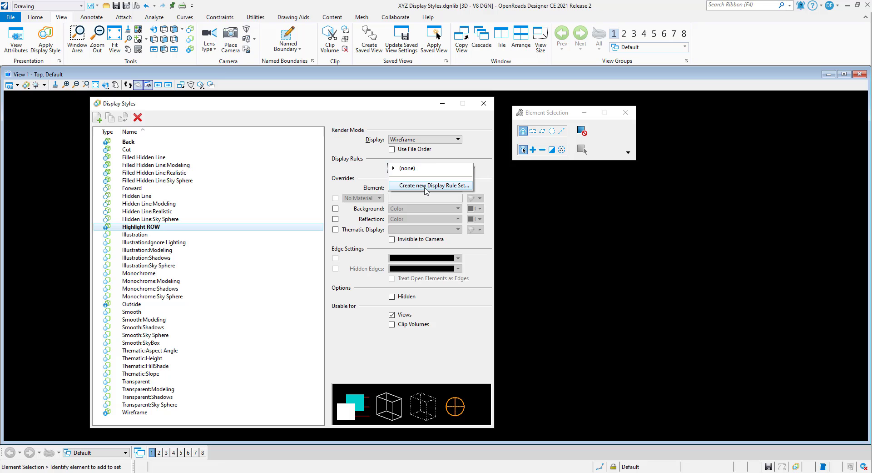
# Create a display rule set named Highlight ROW on the style and add its first rule.
pyautogui.click(435, 184)
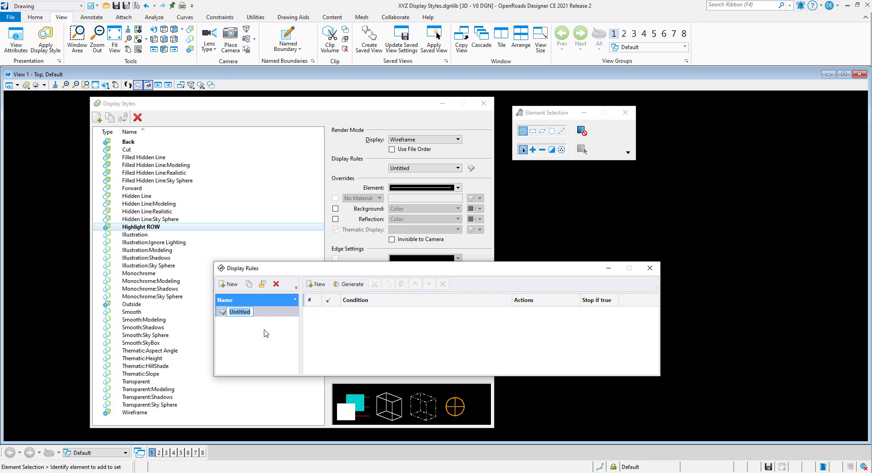
pyautogui.write('Highlight ROW')
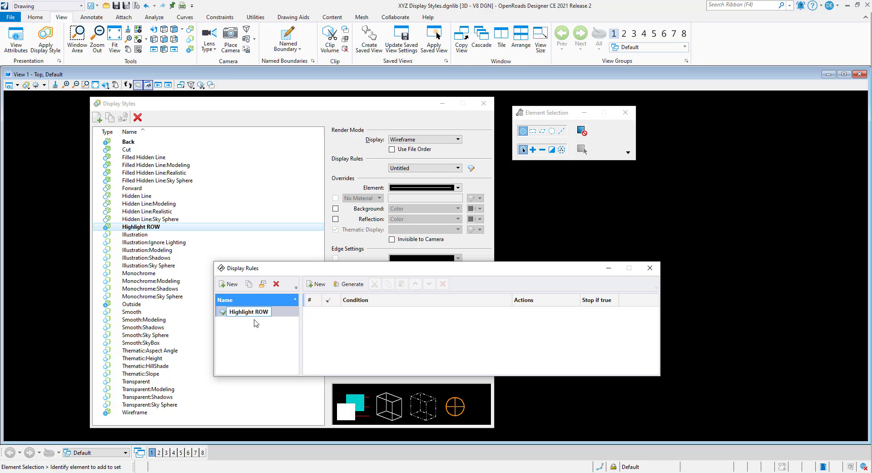
pyautogui.click(249, 311)
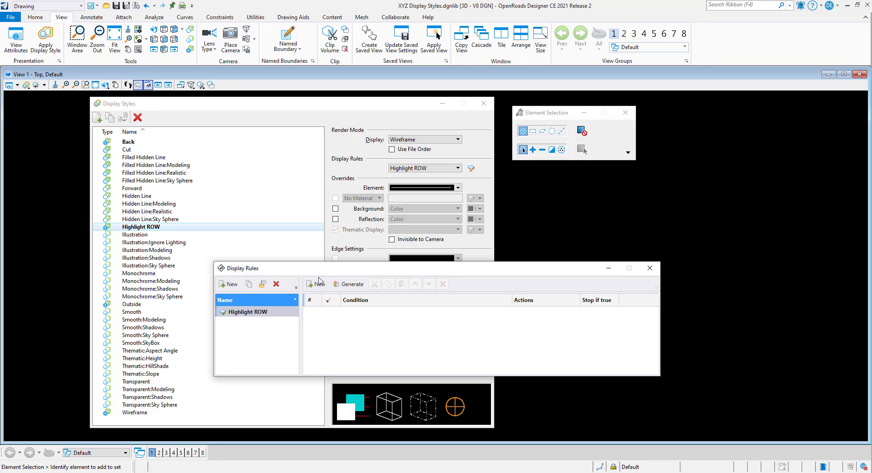
pyautogui.moveTo(325, 276)
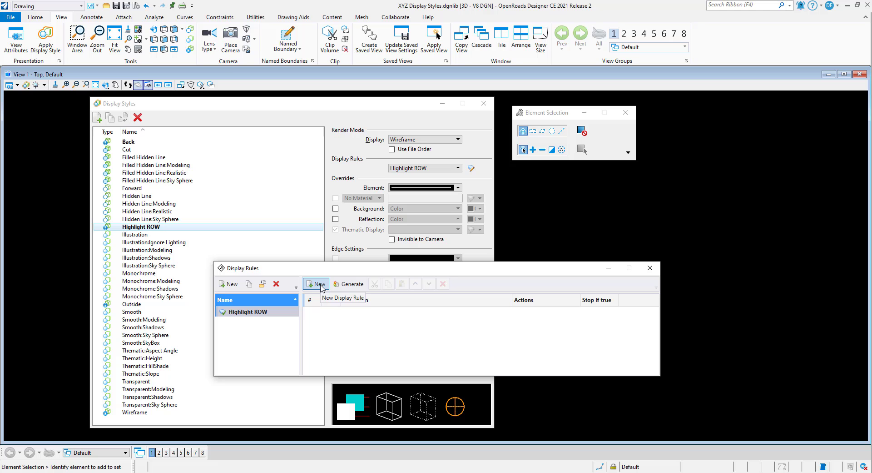
pyautogui.click(316, 284)
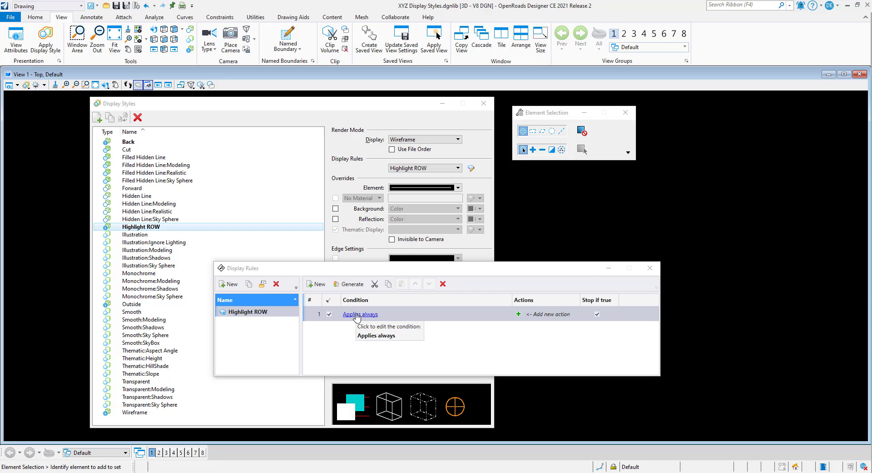
# Set the first rule's condition to ELEMENT.Elements.Level = E_ROW.
pyautogui.click(360, 313)
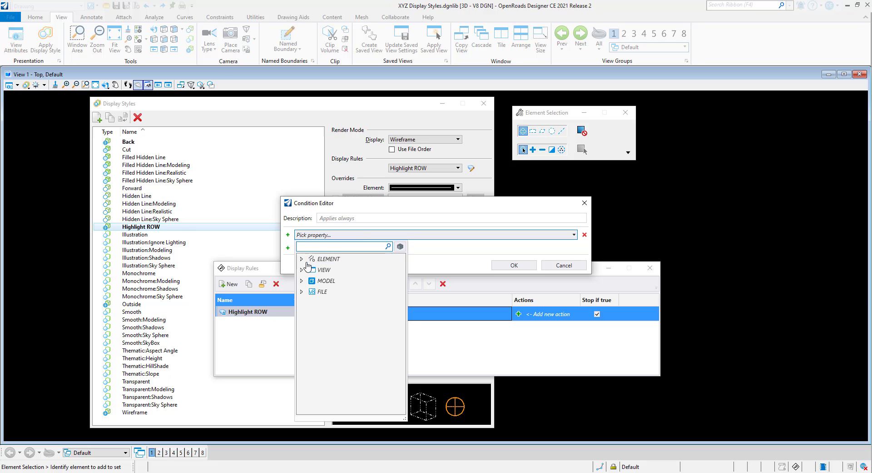
pyautogui.click(301, 258)
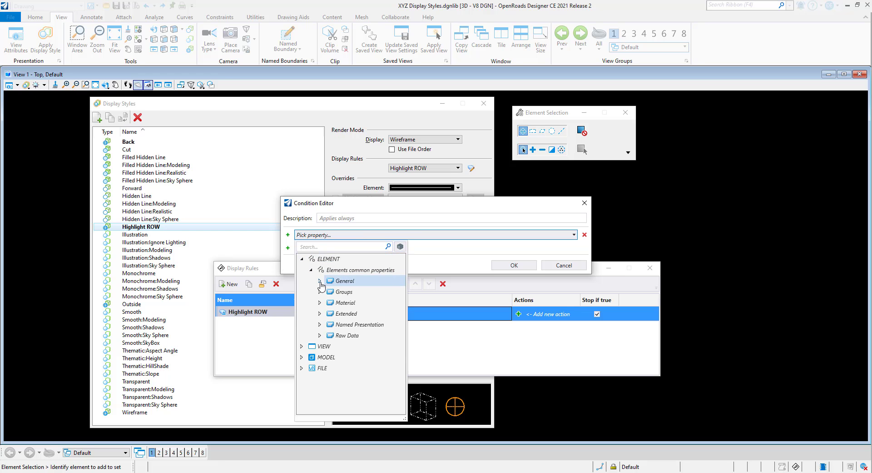
pyautogui.click(344, 291)
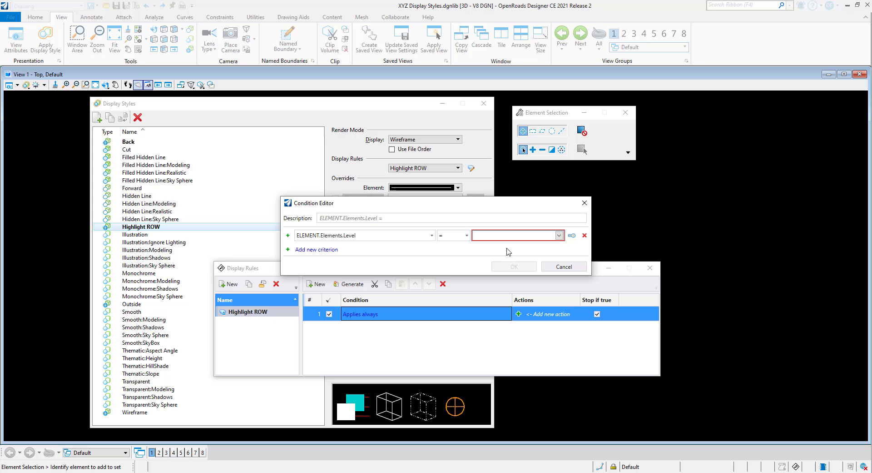
pyautogui.click(514, 235)
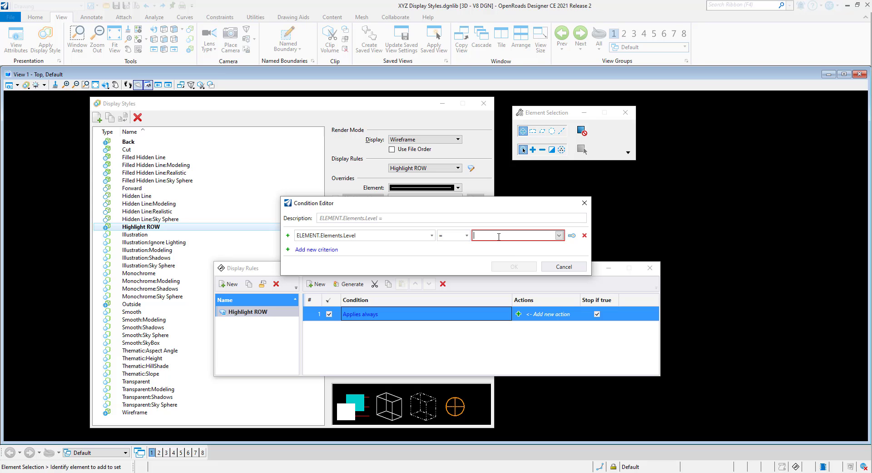
pyautogui.write('E')
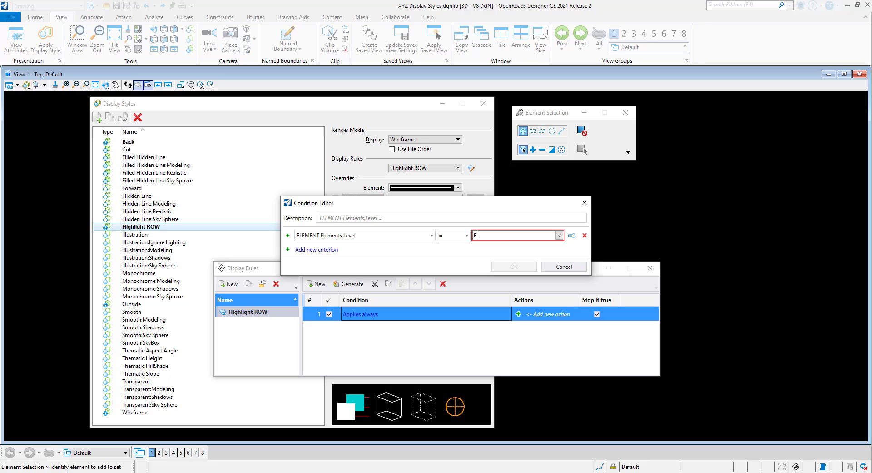
pyautogui.write('_ROW')
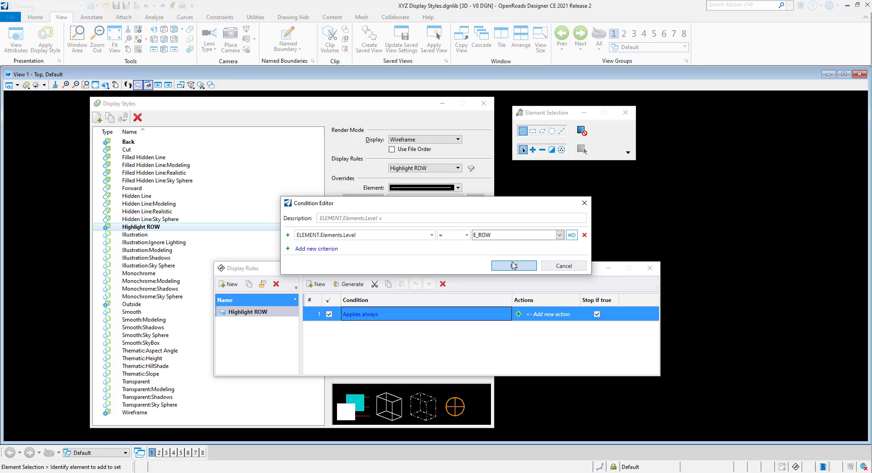
pyautogui.click(513, 265)
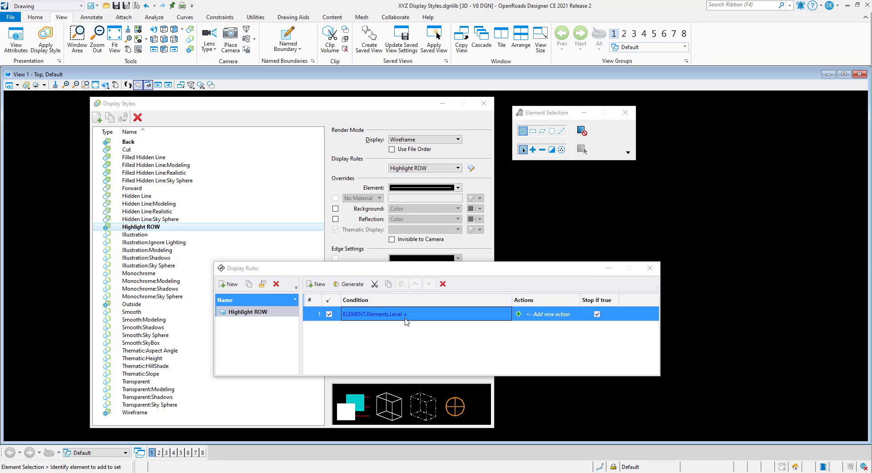
pyautogui.moveTo(526, 319)
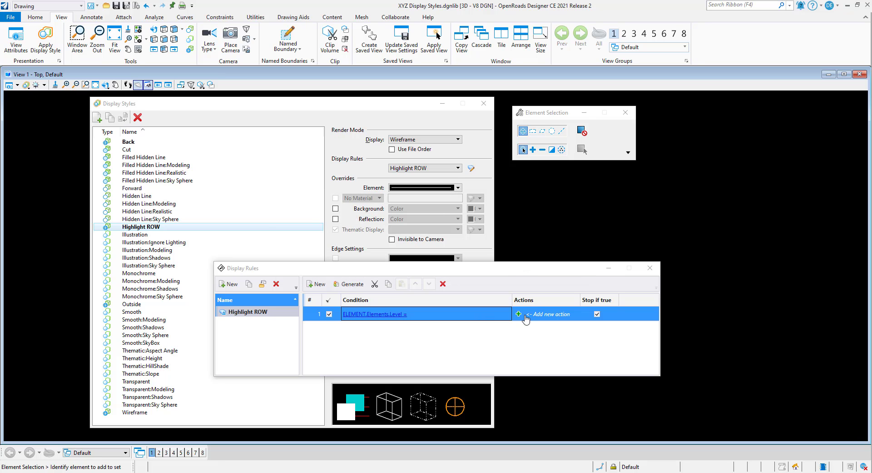
# Add a Symbology Overrides action with colour red to the first rule.
pyautogui.click(519, 313)
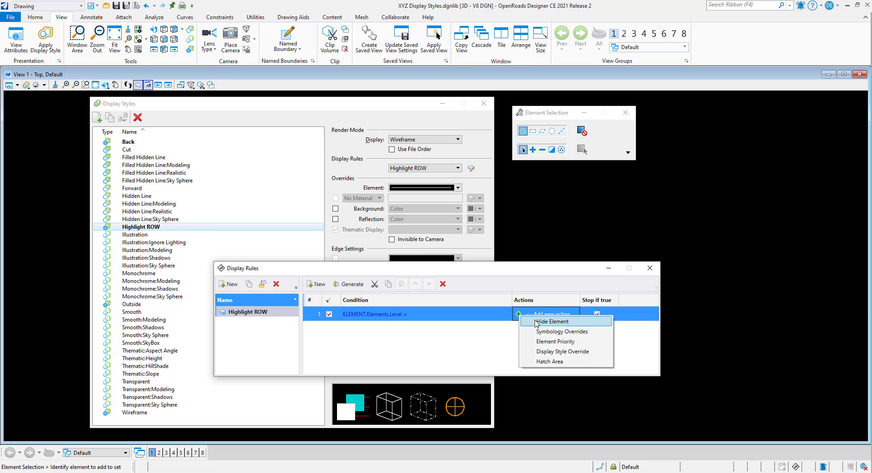
pyautogui.moveTo(564, 331)
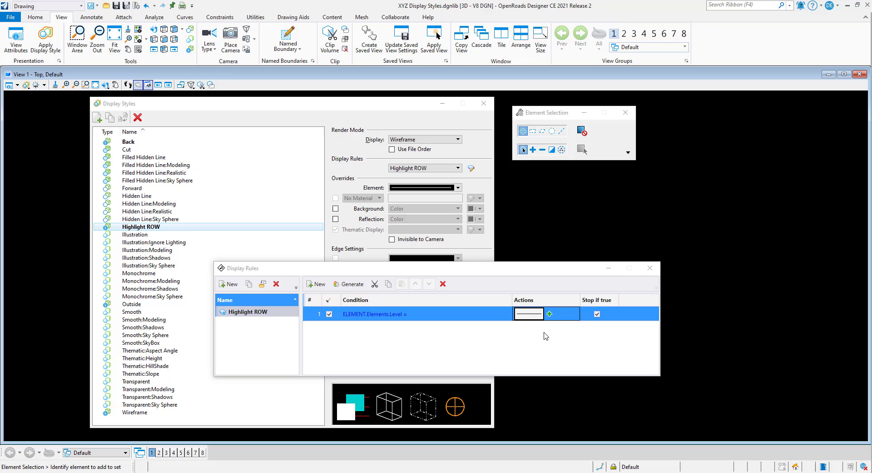
pyautogui.click(527, 314)
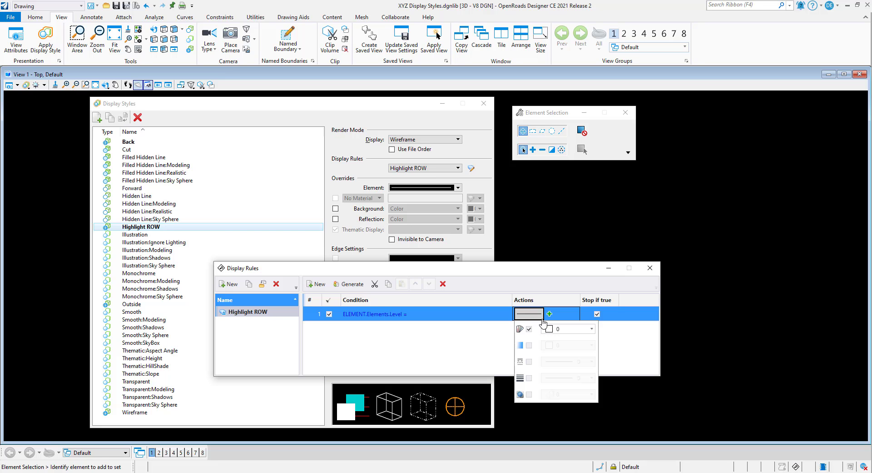
pyautogui.click(549, 329)
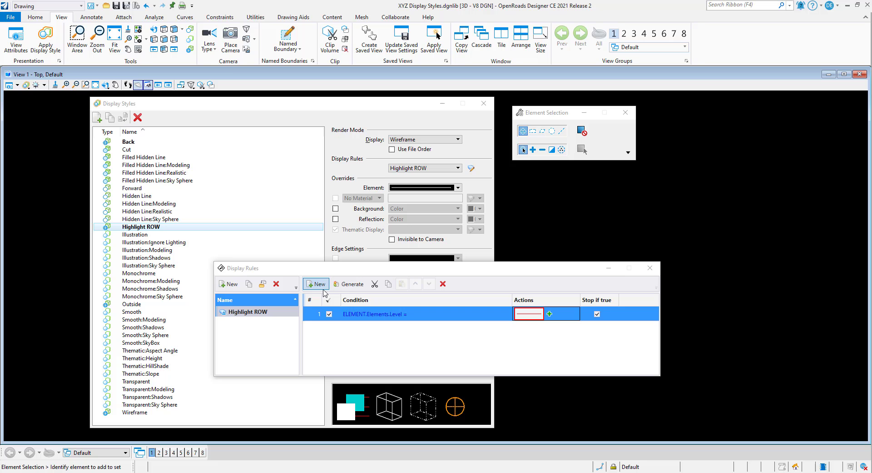
# Add a second rule with condition ELEMENT.Elements.Level <> E_ROW.
pyautogui.click(315, 284)
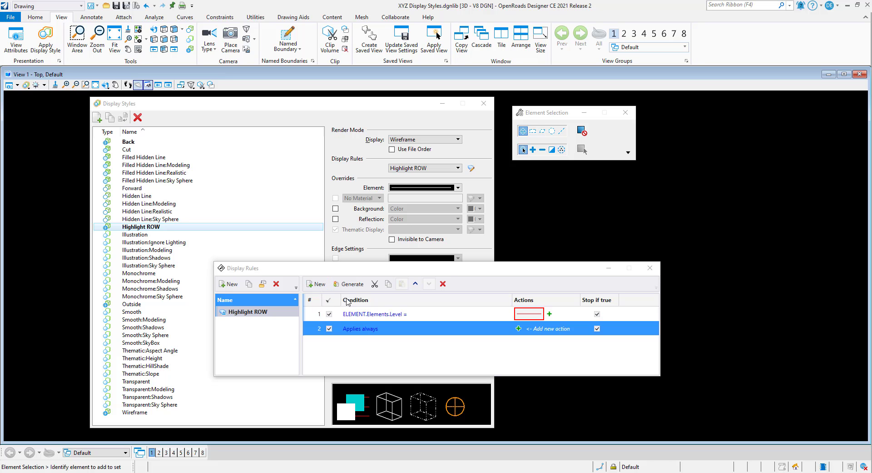
pyautogui.doubleClick(360, 328)
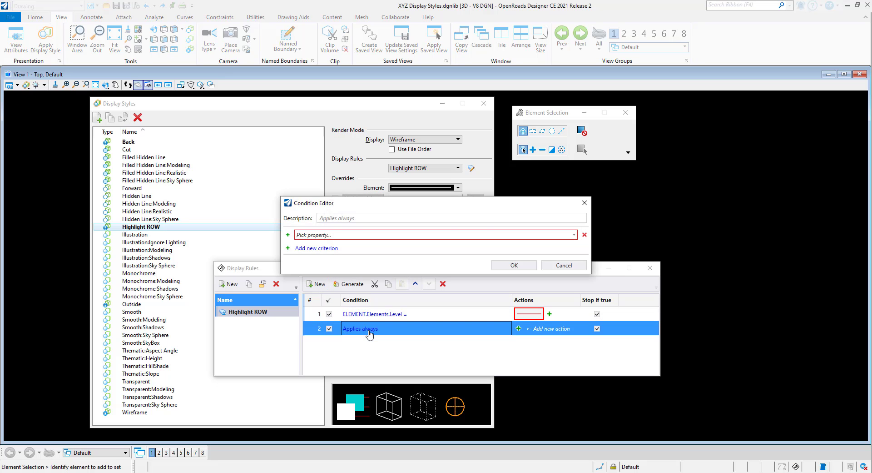
pyautogui.click(574, 235)
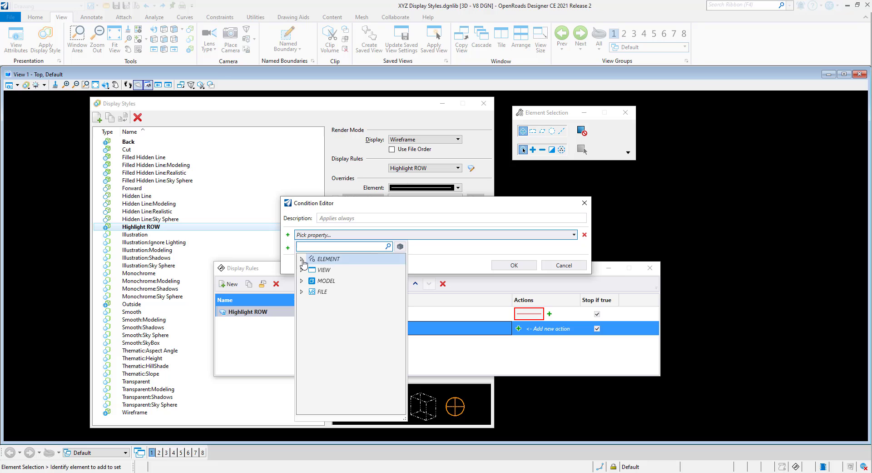
pyautogui.click(302, 258)
pyautogui.write('E')
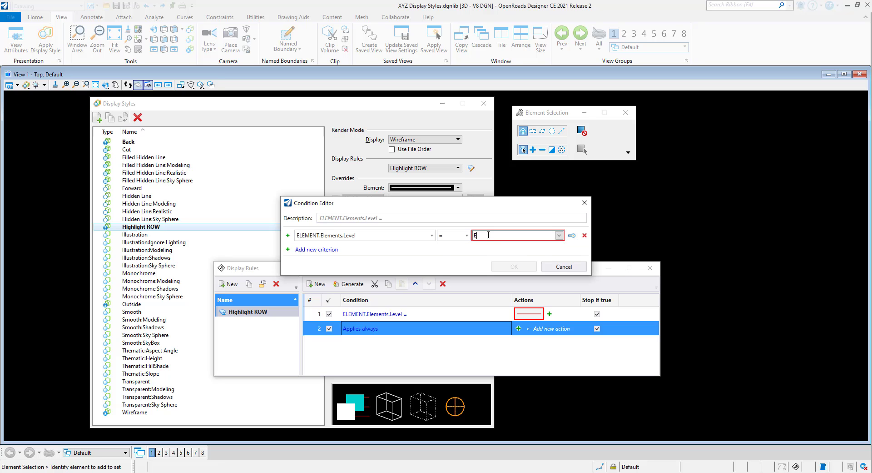
pyautogui.write('_ROW')
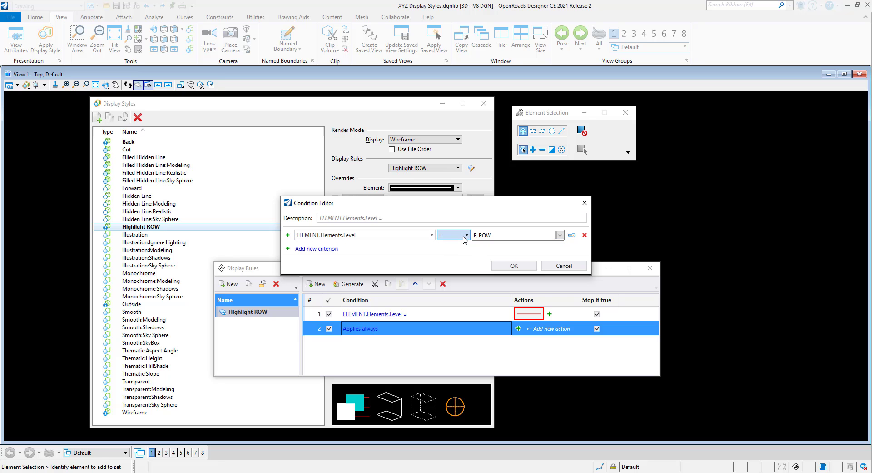
pyautogui.click(467, 234)
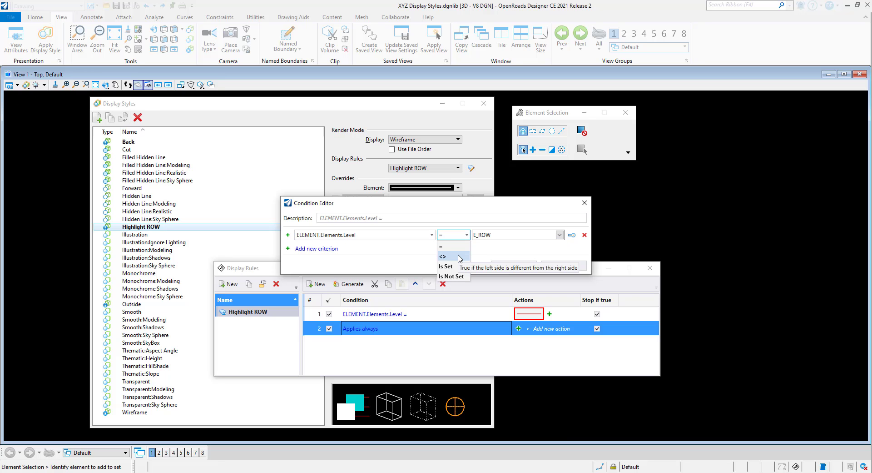
pyautogui.click(443, 256)
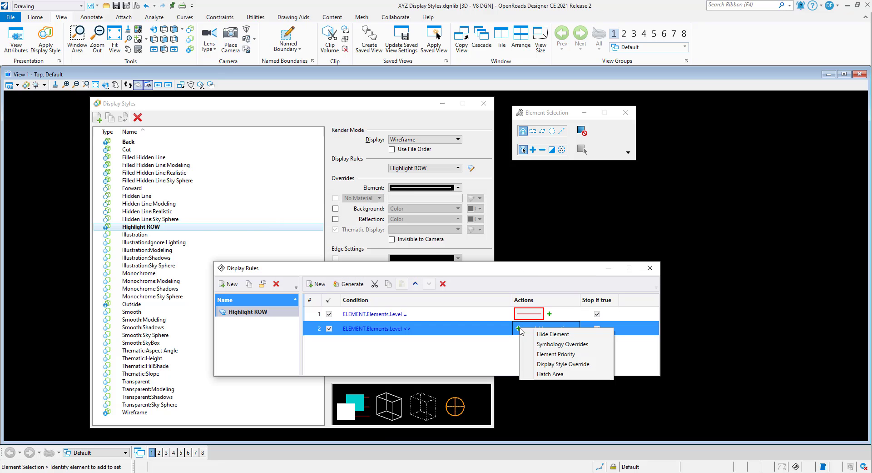
pyautogui.moveTo(561, 344)
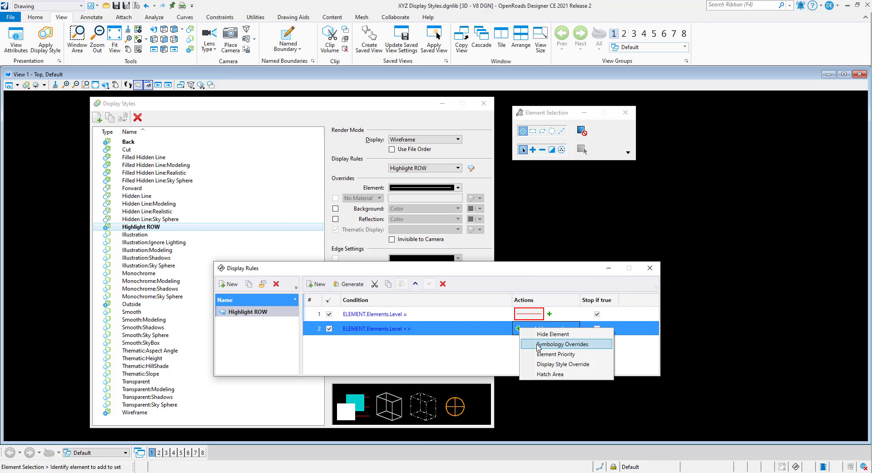
# Give the second rule a white Symbology Overrides action and close the Display Rules dialog.
pyautogui.click(561, 344)
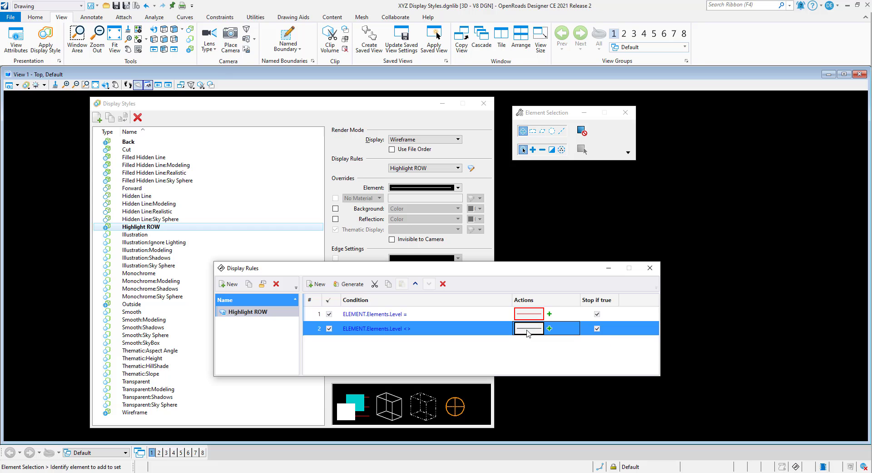
pyautogui.click(527, 328)
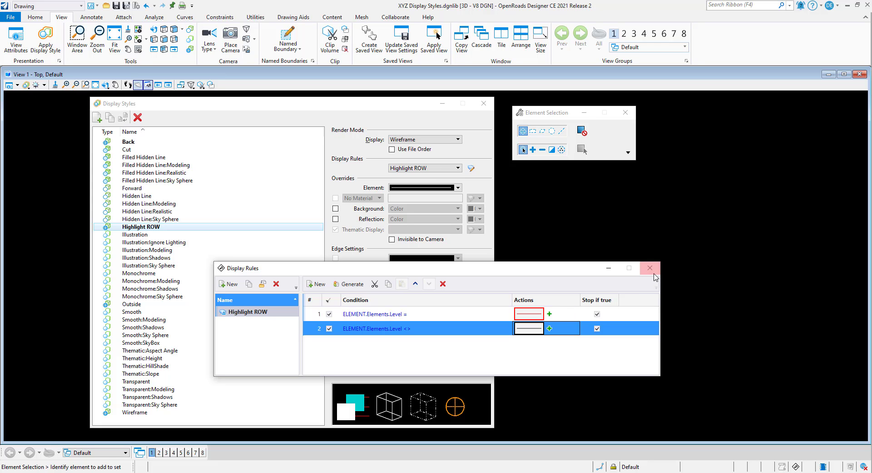
pyautogui.moveTo(650, 268)
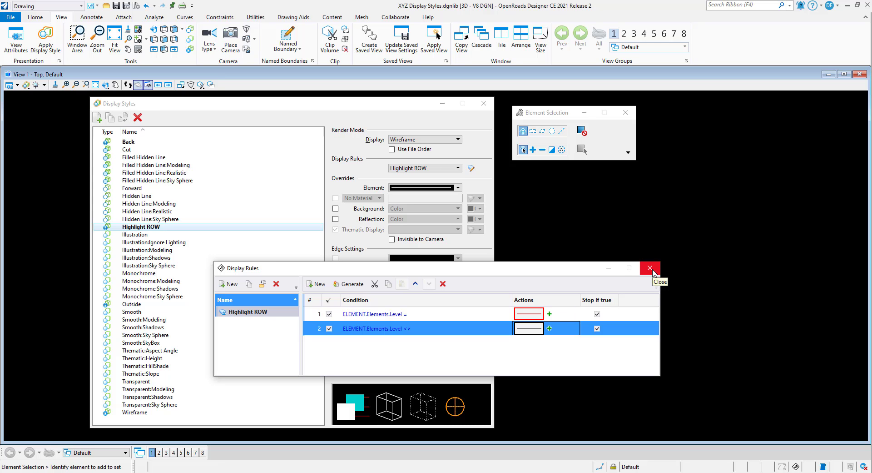
pyautogui.click(649, 268)
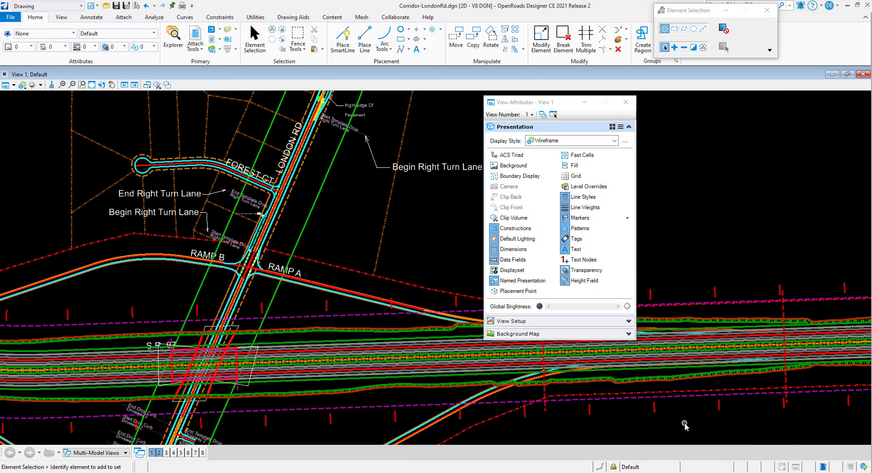
pyautogui.moveTo(665, 410)
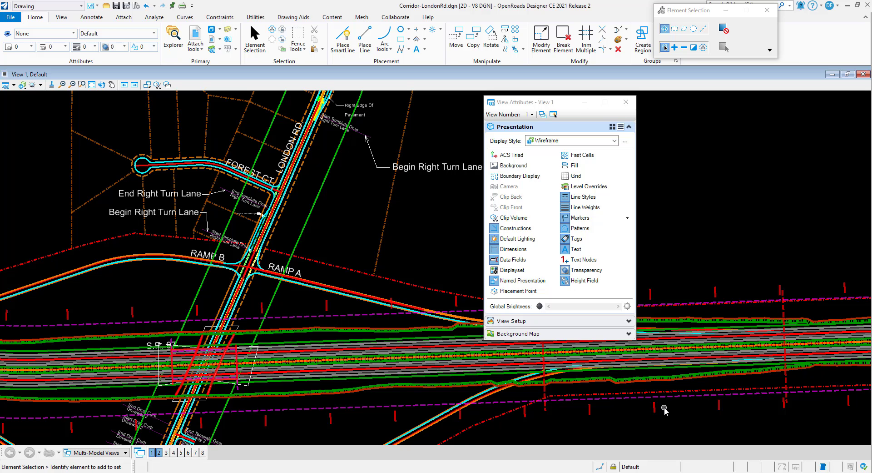
pyautogui.moveTo(643, 303)
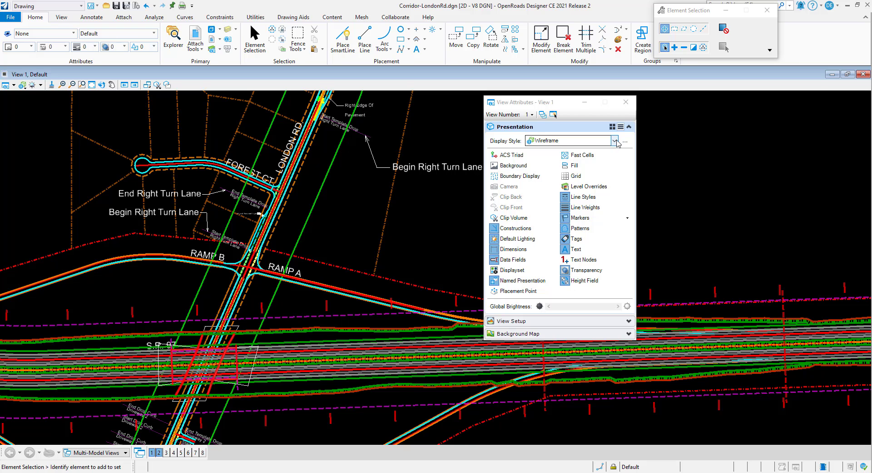
# Apply the Highlight ROW display style to View 1 so ROW lines show red and all else white.
pyautogui.click(615, 140)
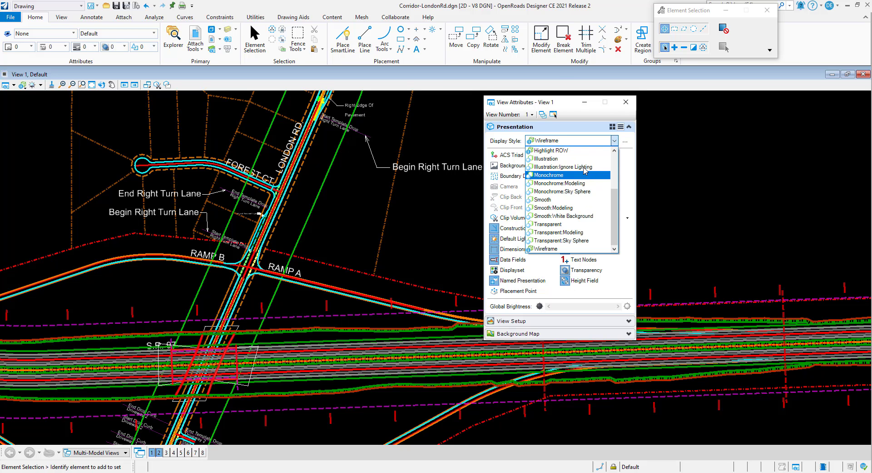
pyautogui.moveTo(556, 150)
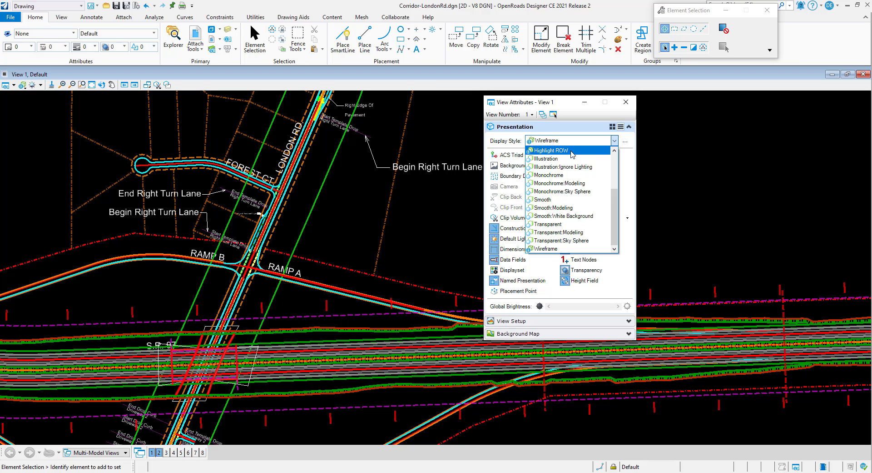
pyautogui.click(548, 150)
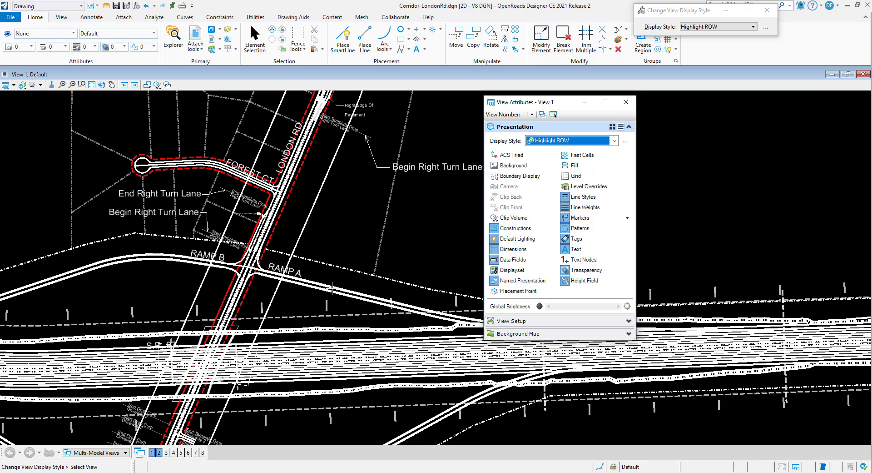
pyautogui.moveTo(370, 241)
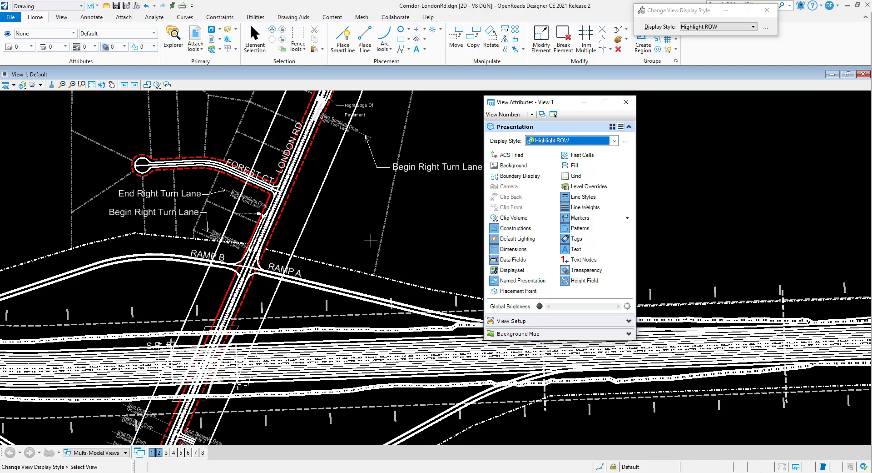
pyautogui.moveTo(327, 237)
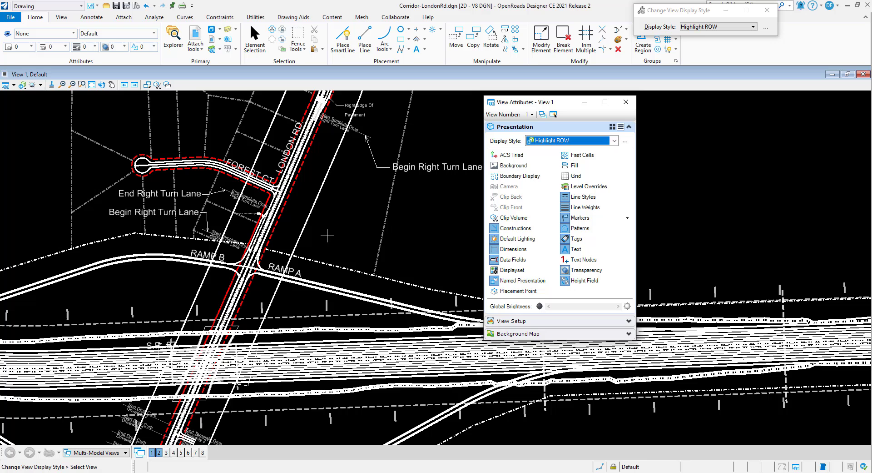
pyautogui.moveTo(577, 390)
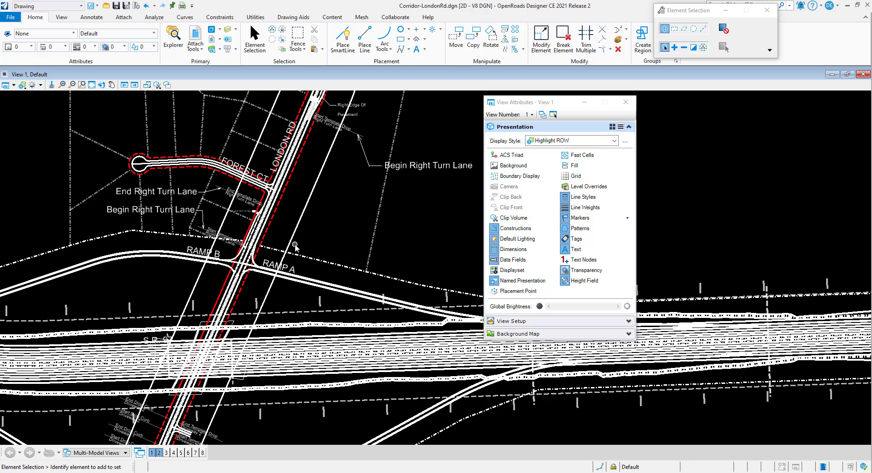
pyautogui.moveTo(330, 242)
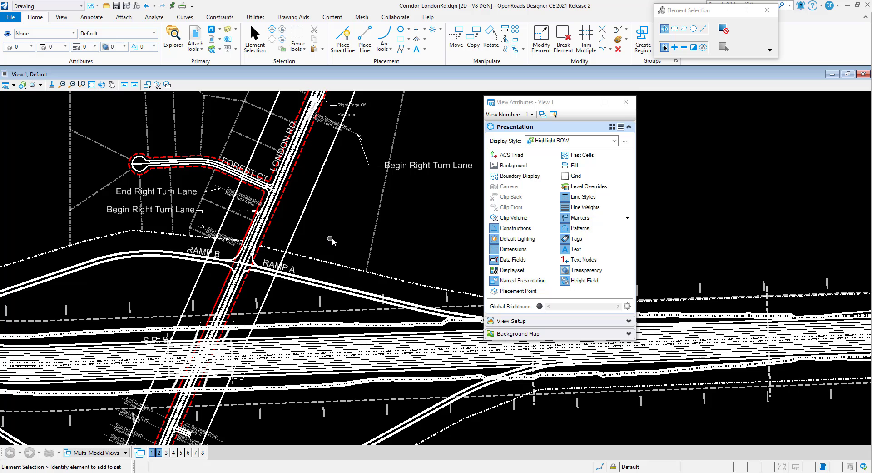
pyautogui.moveTo(368, 194)
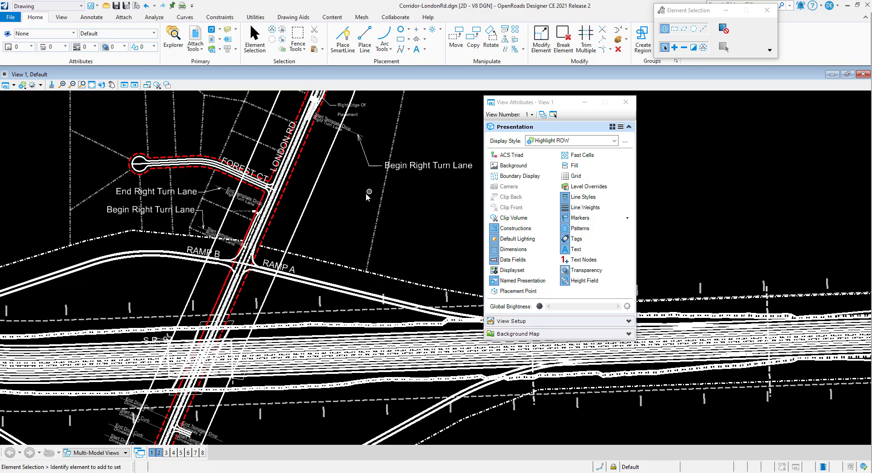
pyautogui.moveTo(361, 199)
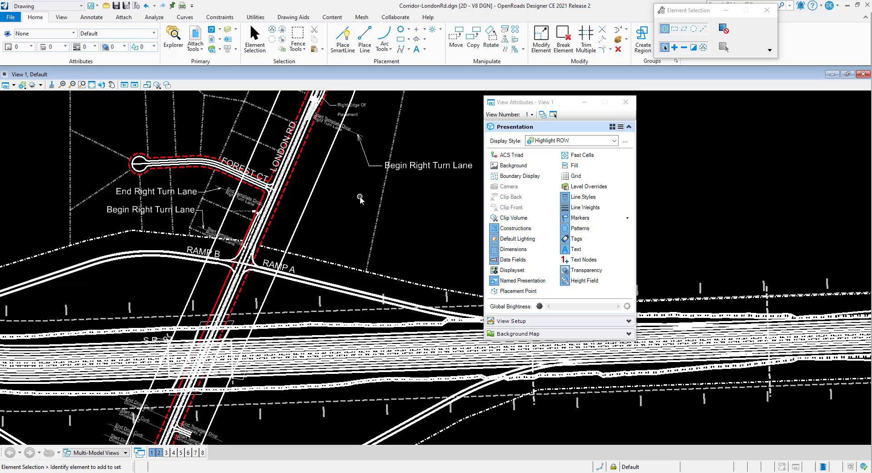
pyautogui.click(359, 200)
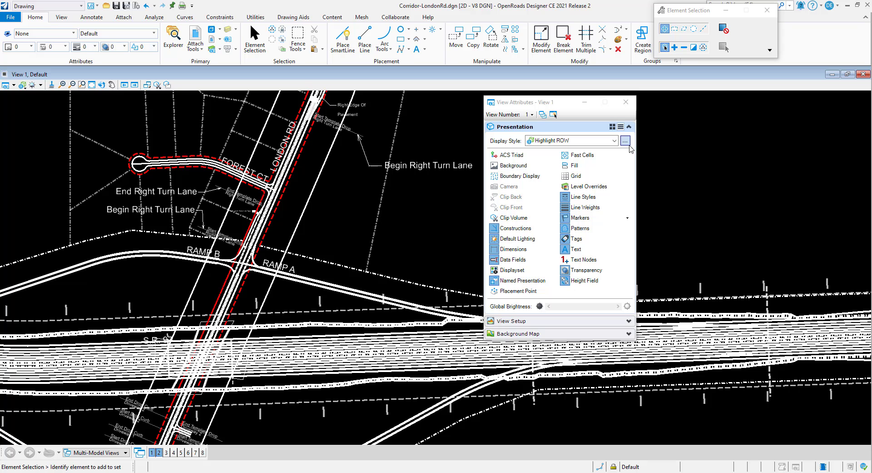
pyautogui.moveTo(625, 140)
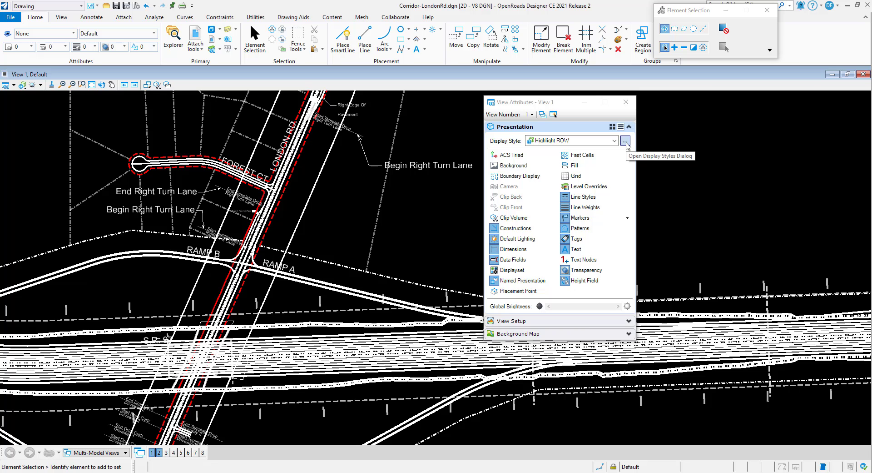
# Add a third rule to the Highlight ROW rule set and begin editing its condition.
pyautogui.click(626, 140)
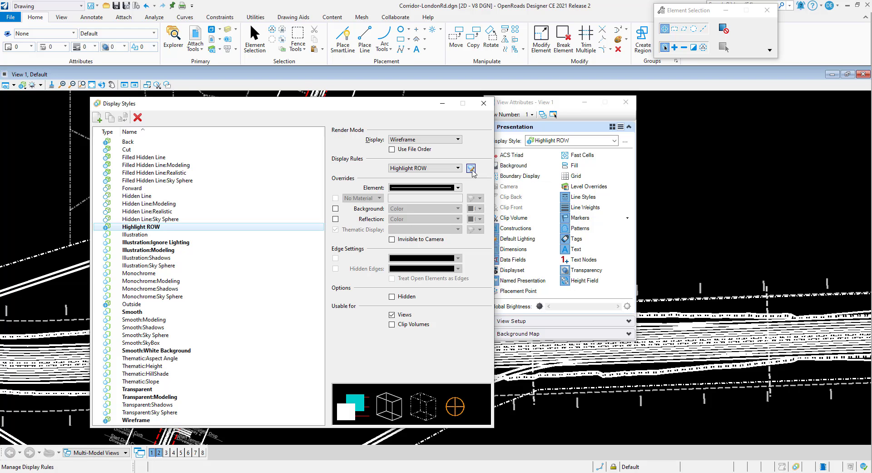
pyautogui.click(472, 167)
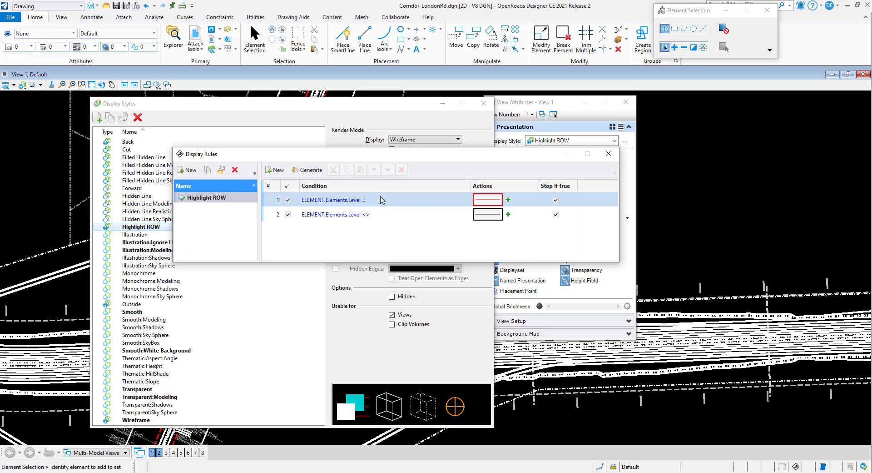
pyautogui.moveTo(274, 170)
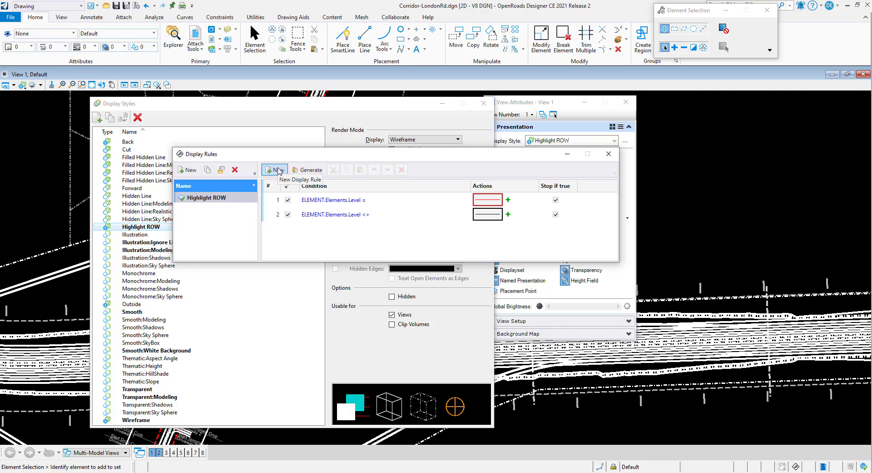
pyautogui.click(274, 170)
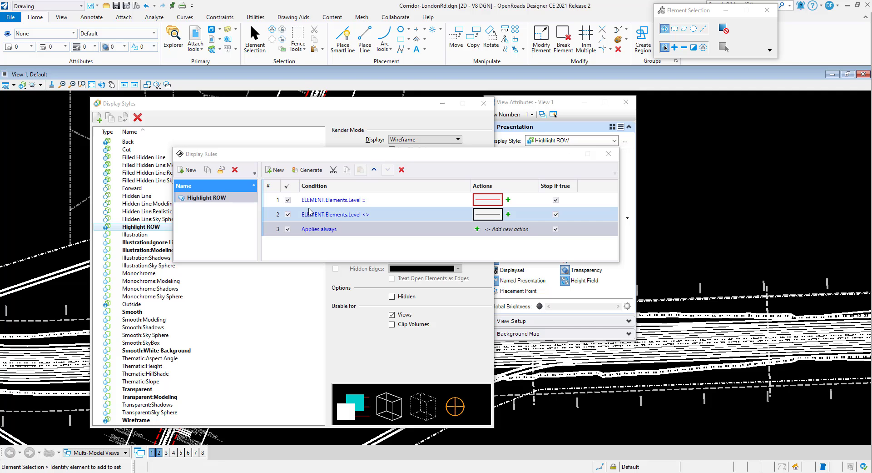
pyautogui.click(318, 229)
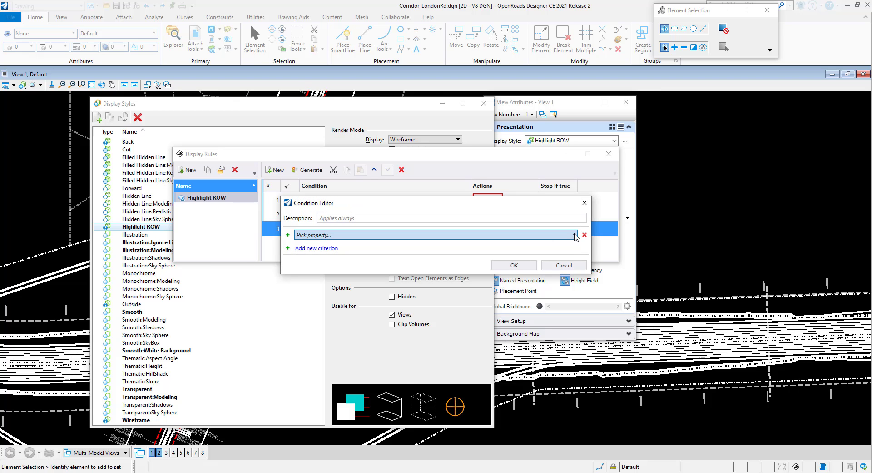
# Expand the ELEMENT property category in the Condition Editor to browse its properties.
pyautogui.click(575, 235)
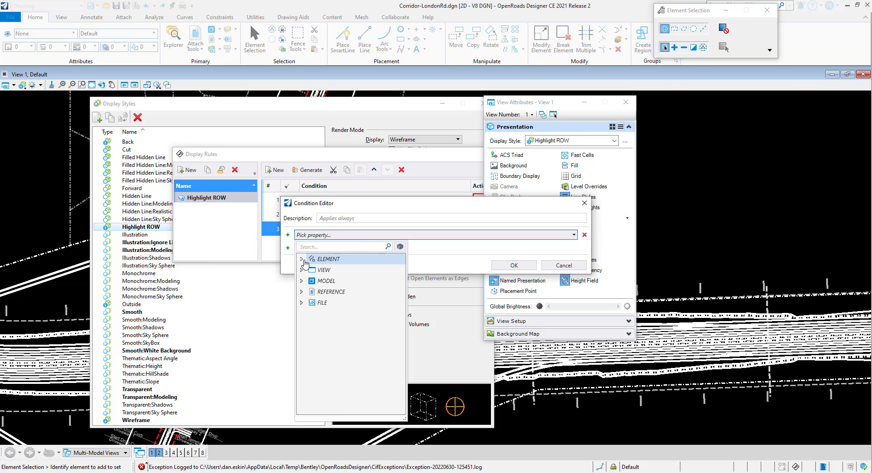
pyautogui.click(302, 258)
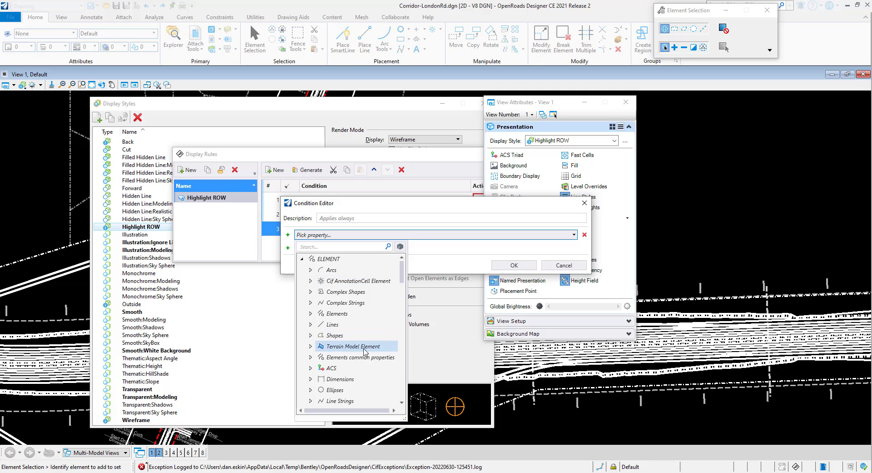
pyautogui.scroll(-3)
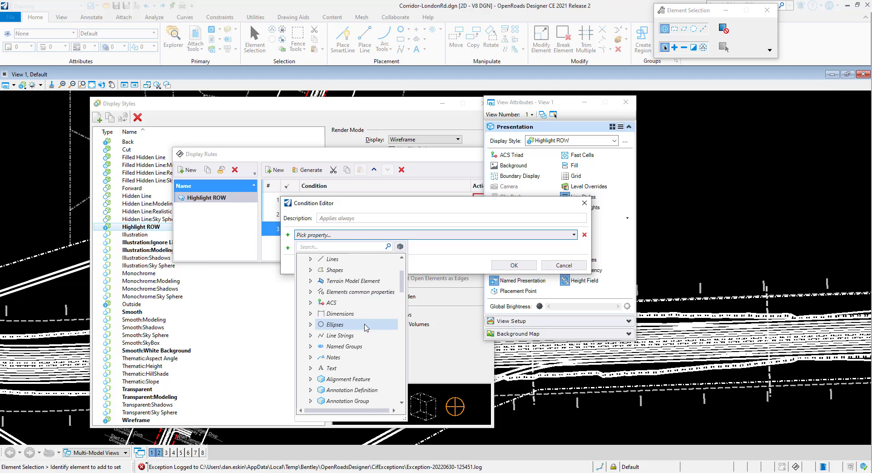
pyautogui.scroll(-3)
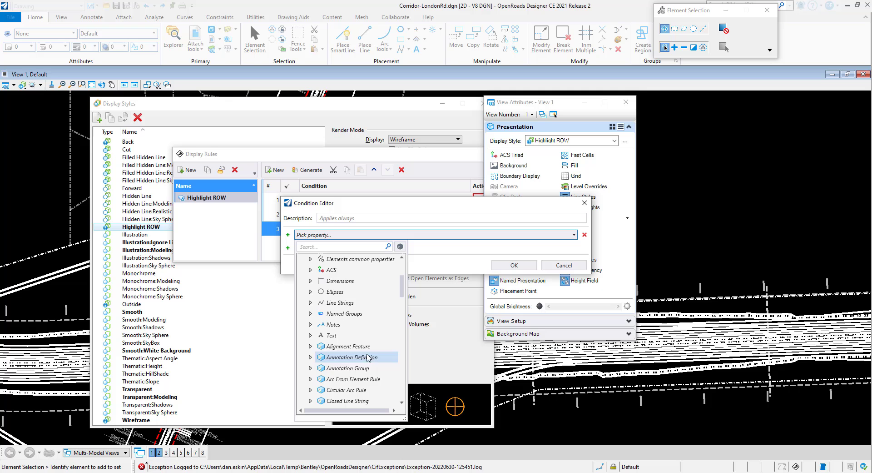
pyautogui.moveTo(368, 367)
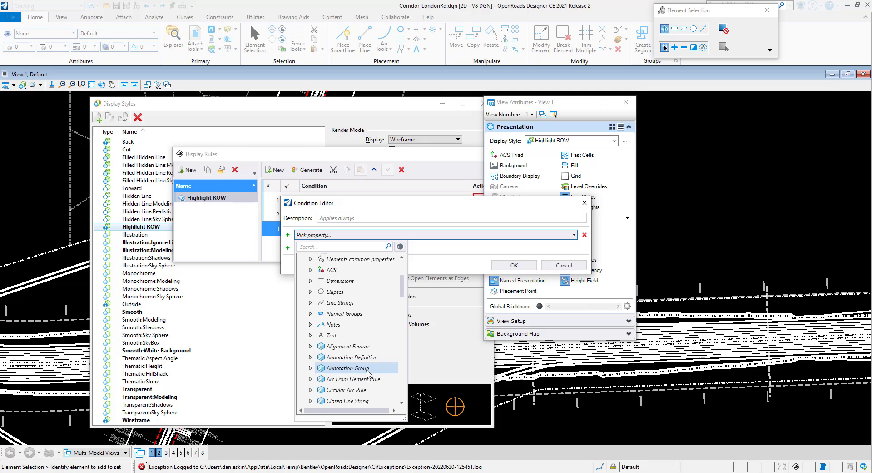
pyautogui.moveTo(367, 358)
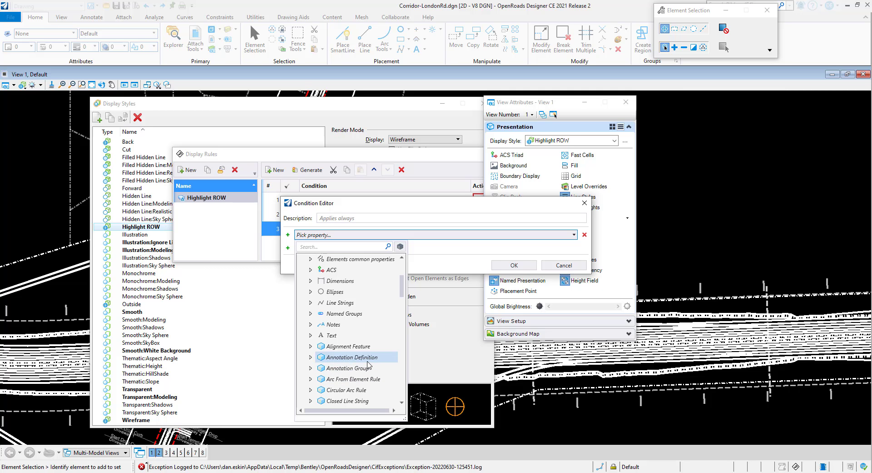
pyautogui.moveTo(370, 360)
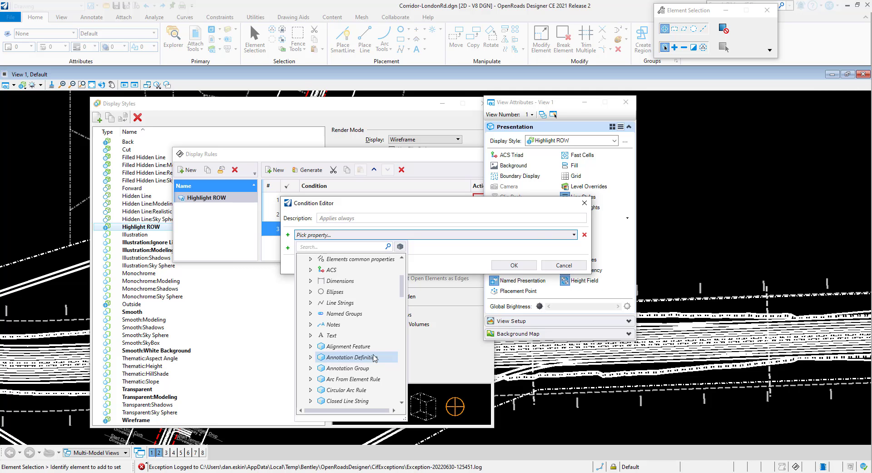
pyautogui.moveTo(584, 206)
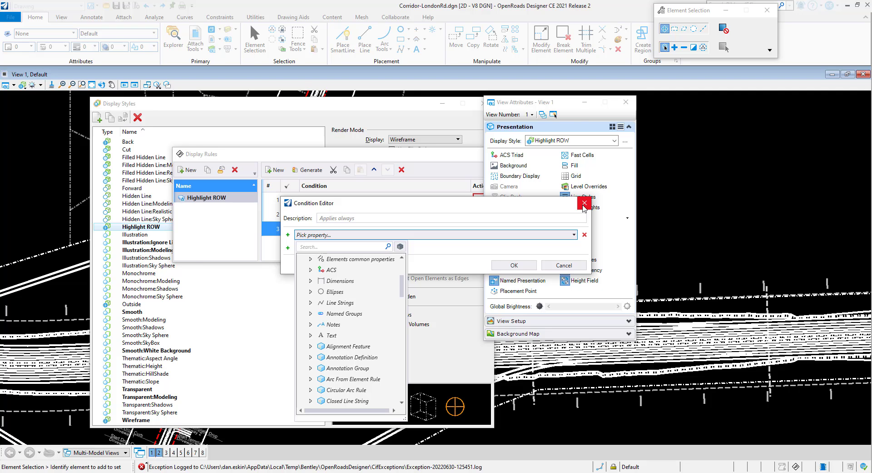
# Close the Condition Editor without choosing a property, so the third rule still applies always.
pyautogui.click(584, 206)
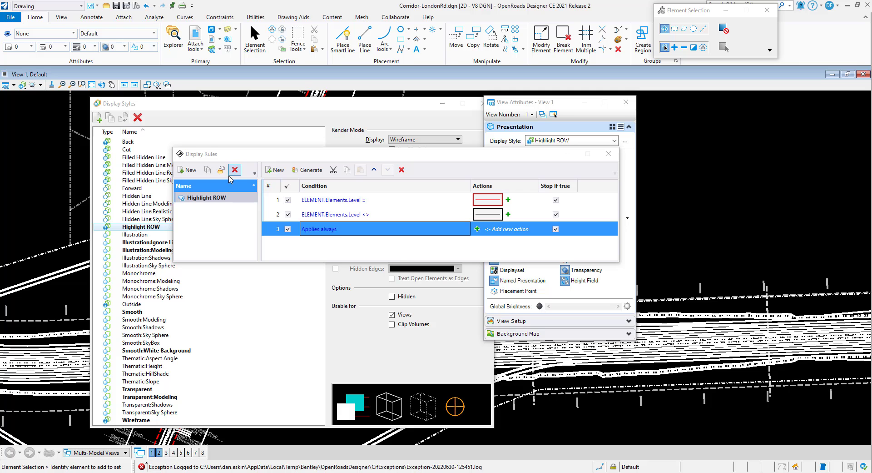
pyautogui.moveTo(220, 169)
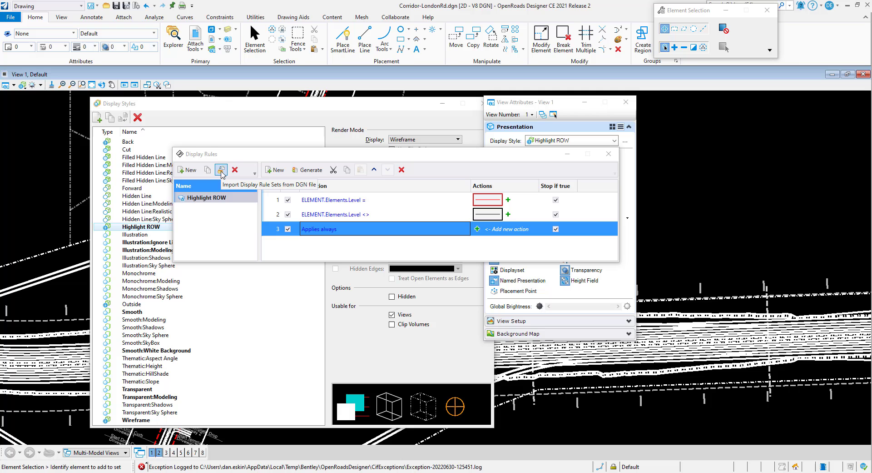
pyautogui.moveTo(222, 171)
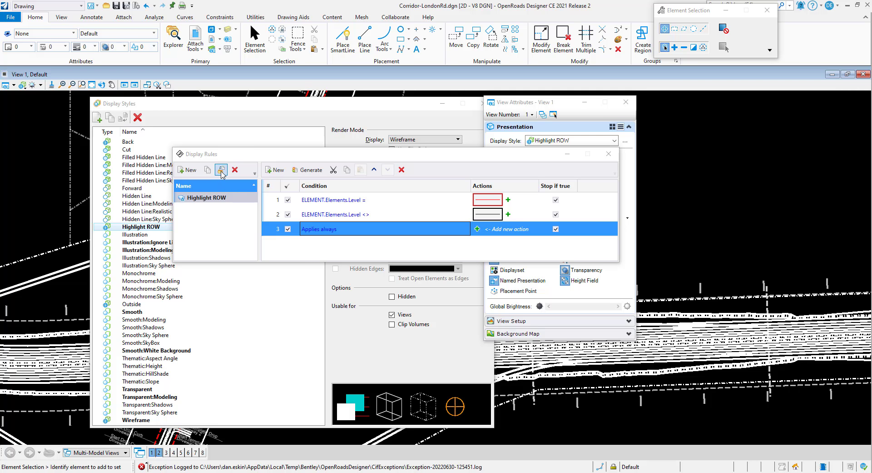